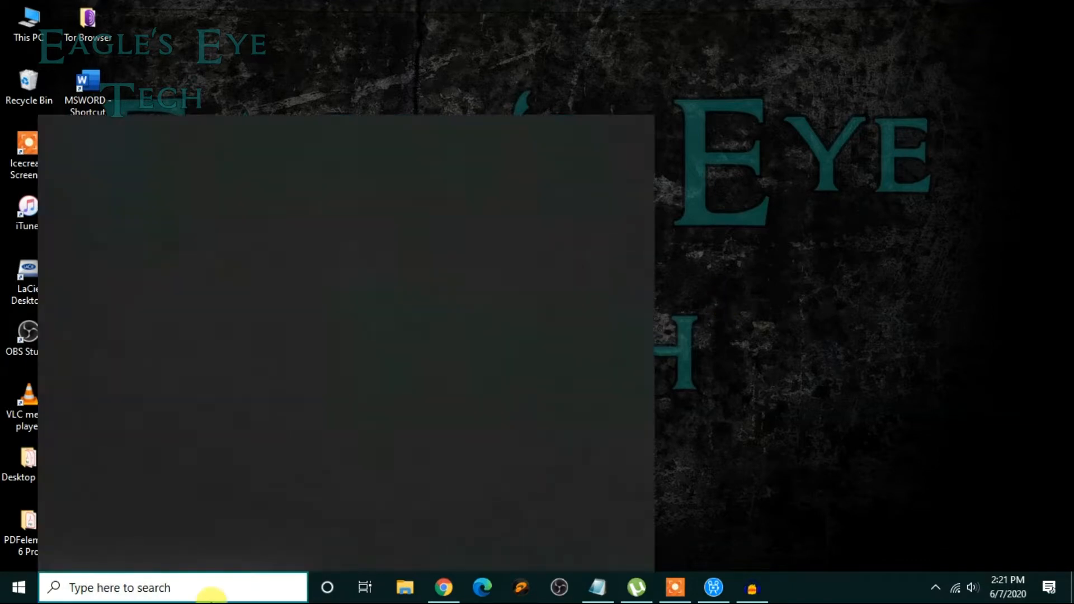
# Launch PowerPoint from the Start menu search and open the Bronchial Asthma case report.
pyautogui.write('powe')
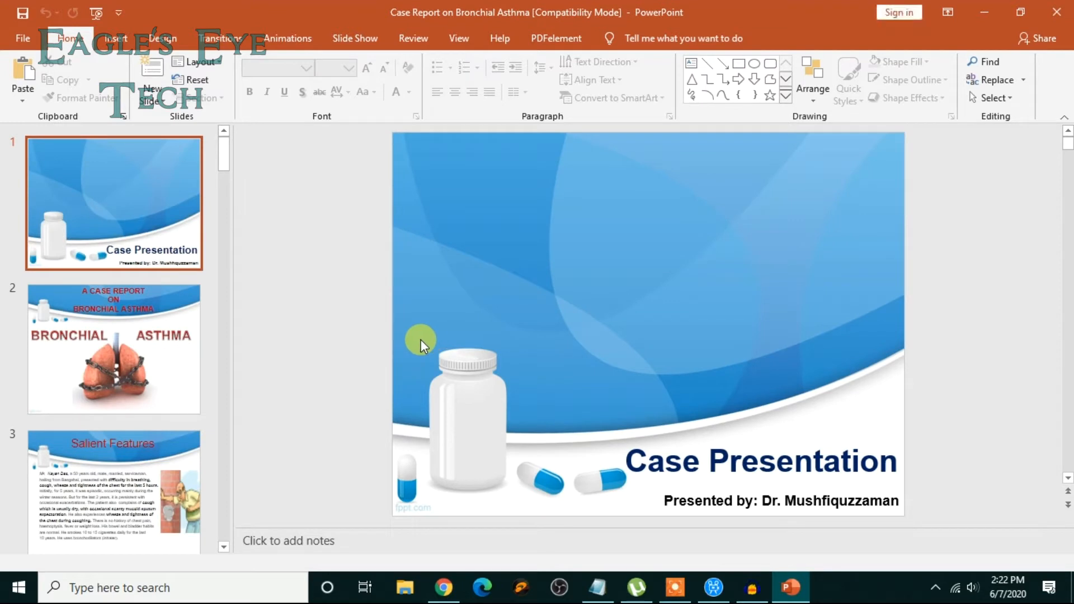
pyautogui.moveTo(141, 246)
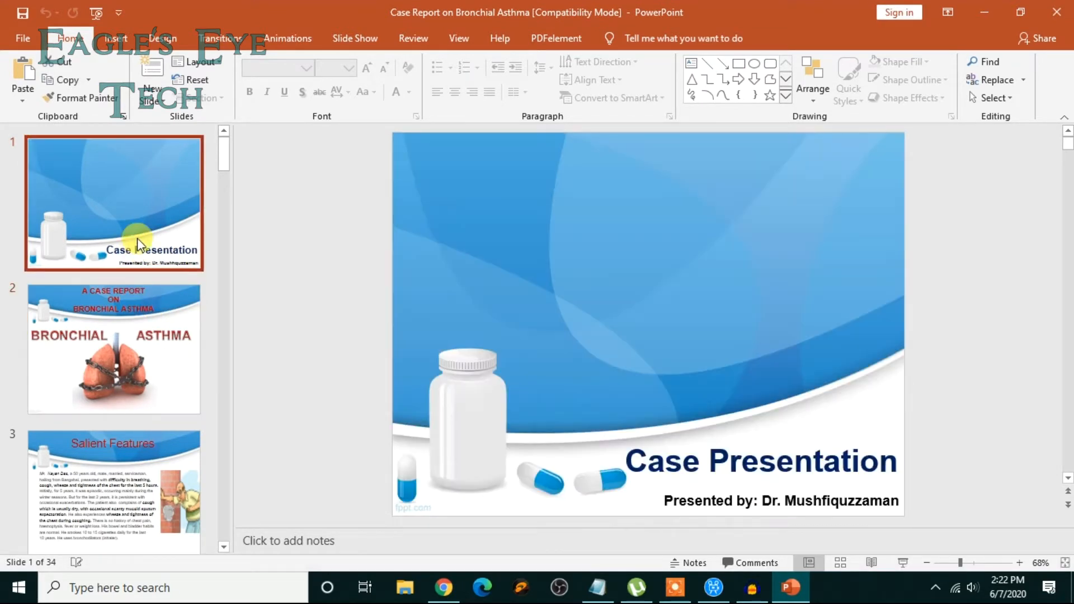
pyautogui.moveTo(449, 244)
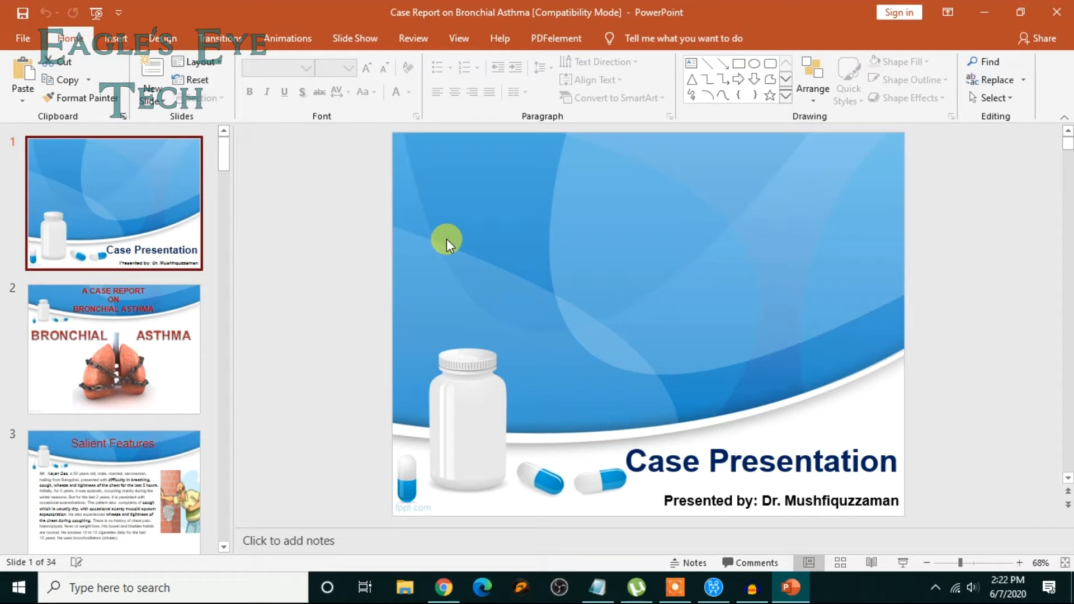
pyautogui.moveTo(267, 110)
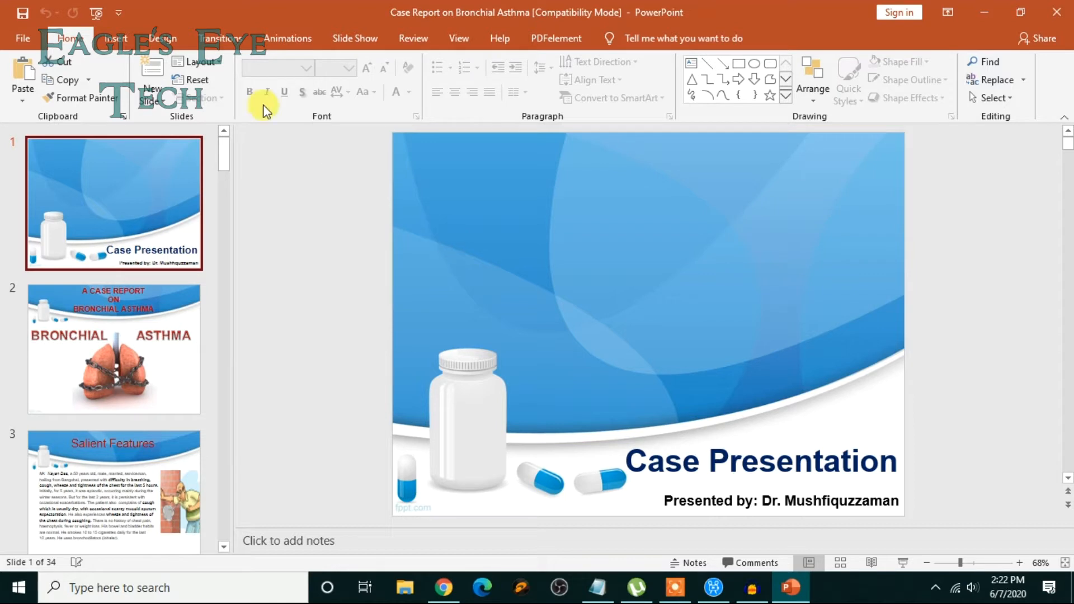
pyautogui.moveTo(258, 119)
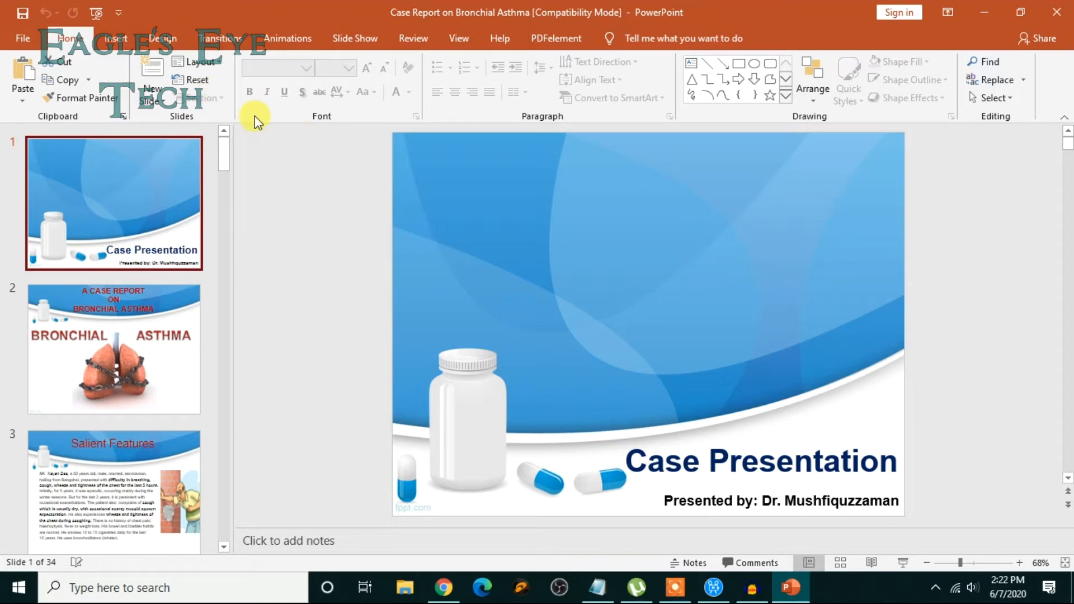
pyautogui.moveTo(246, 8)
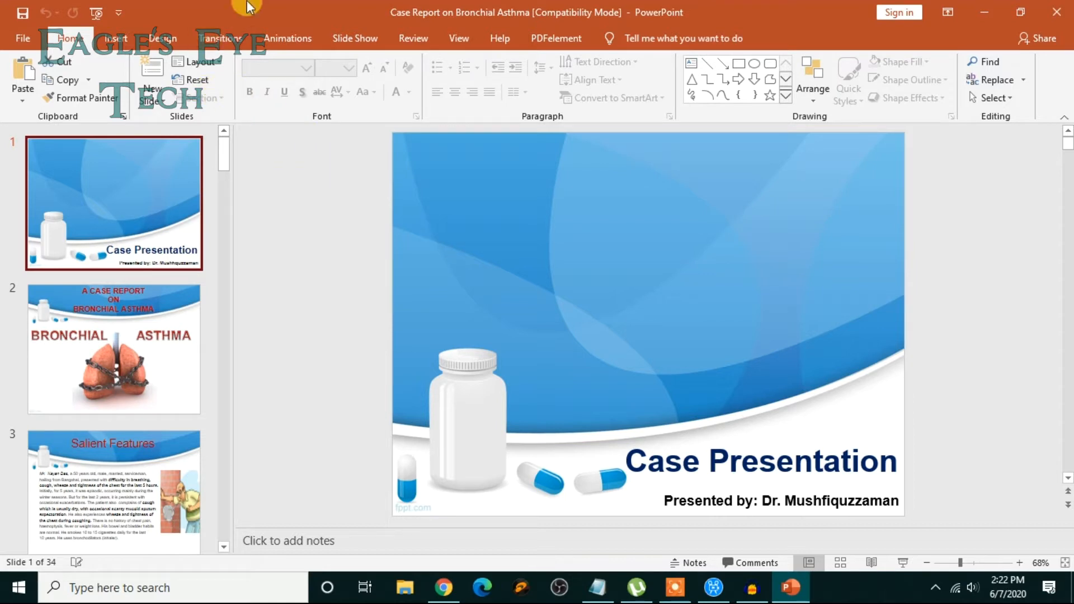
# Enter Slide Master view and select the top parent master used by all 34 slides.
pyautogui.click(460, 38)
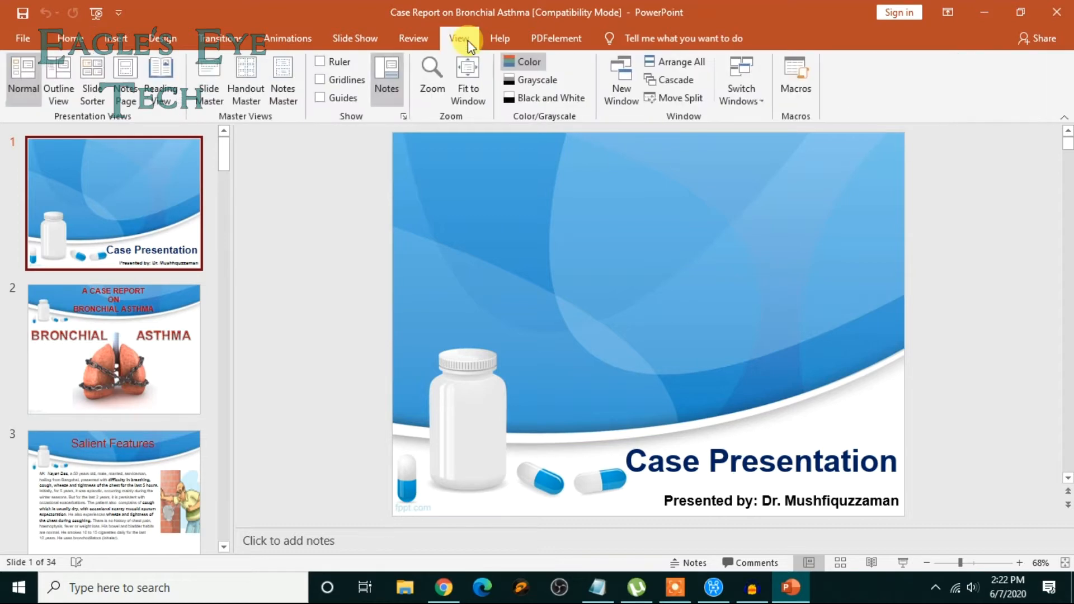
pyautogui.moveTo(208, 79)
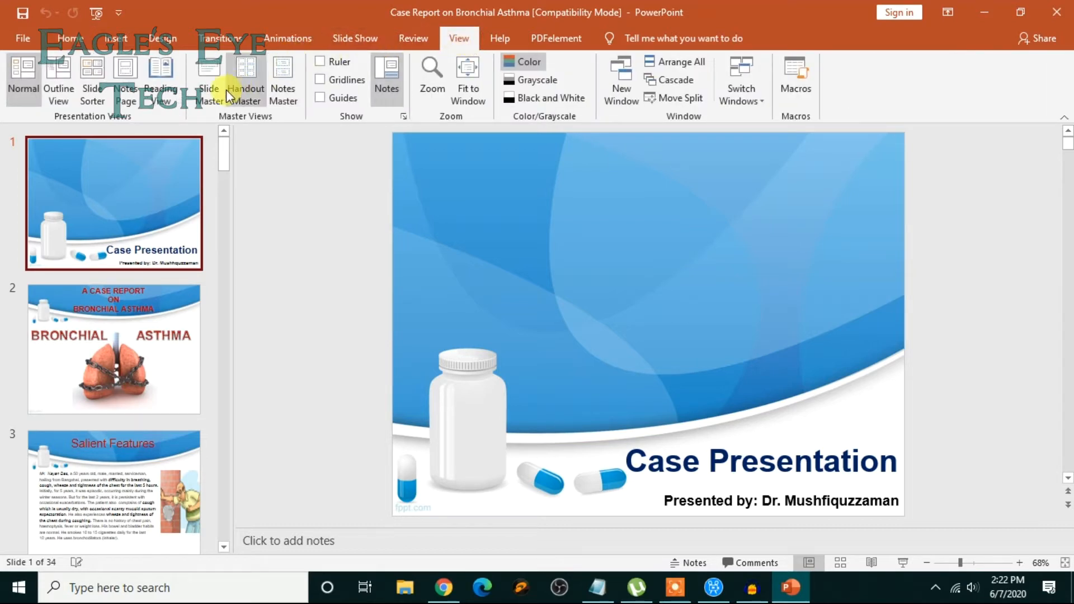
pyautogui.click(210, 78)
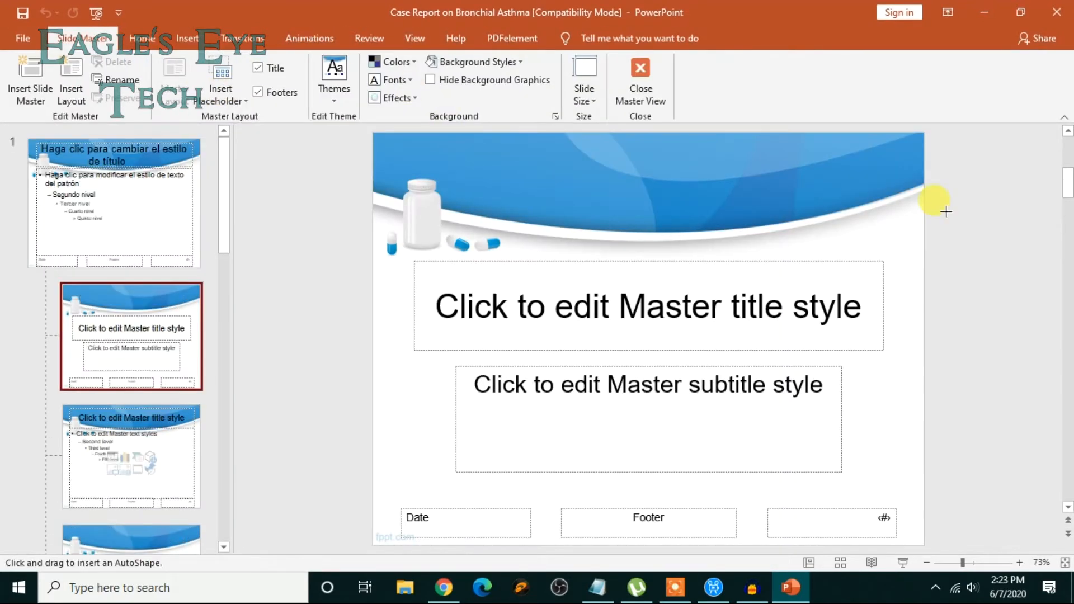
pyautogui.moveTo(181, 158)
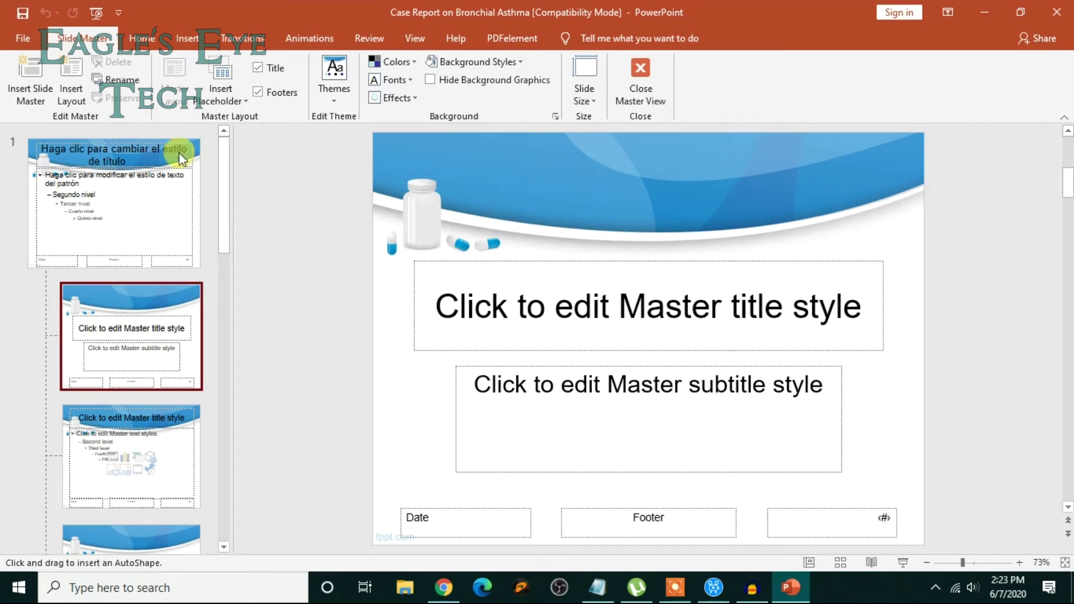
pyautogui.moveTo(149, 209)
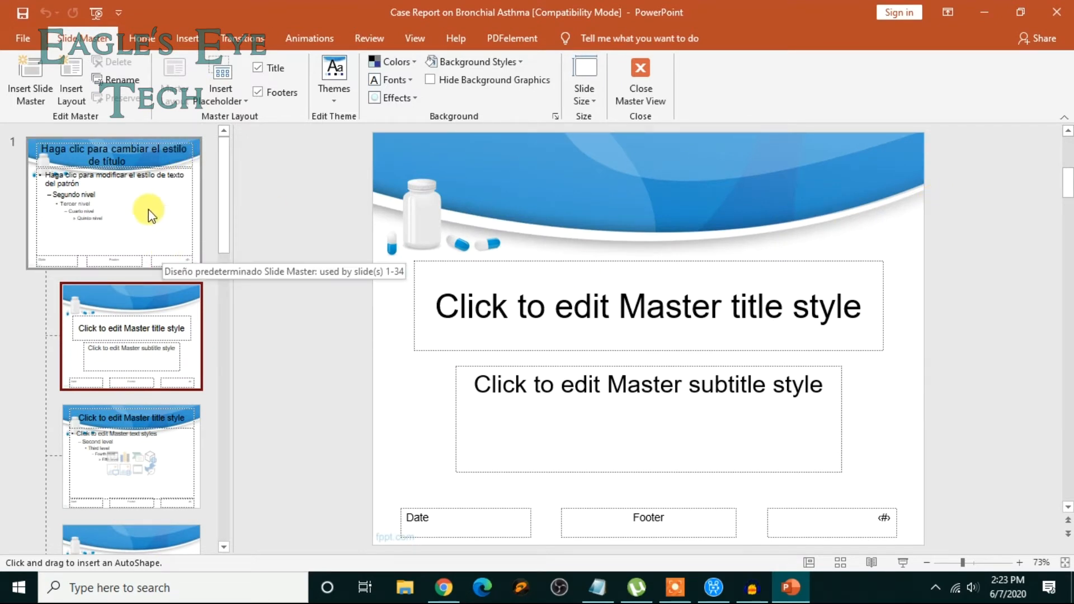
pyautogui.click(113, 202)
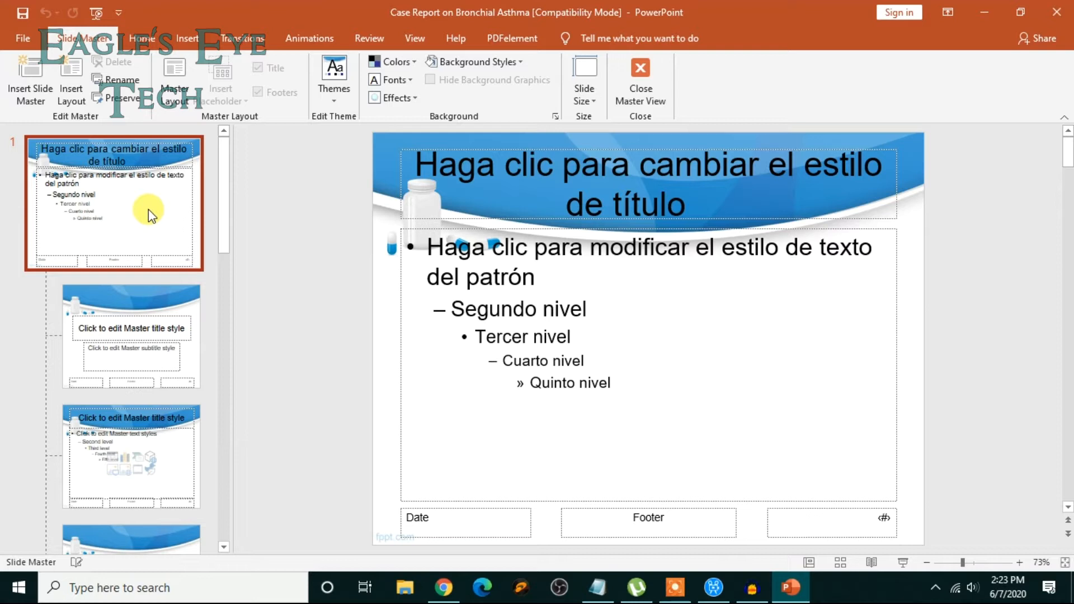
pyautogui.moveTo(245, 152)
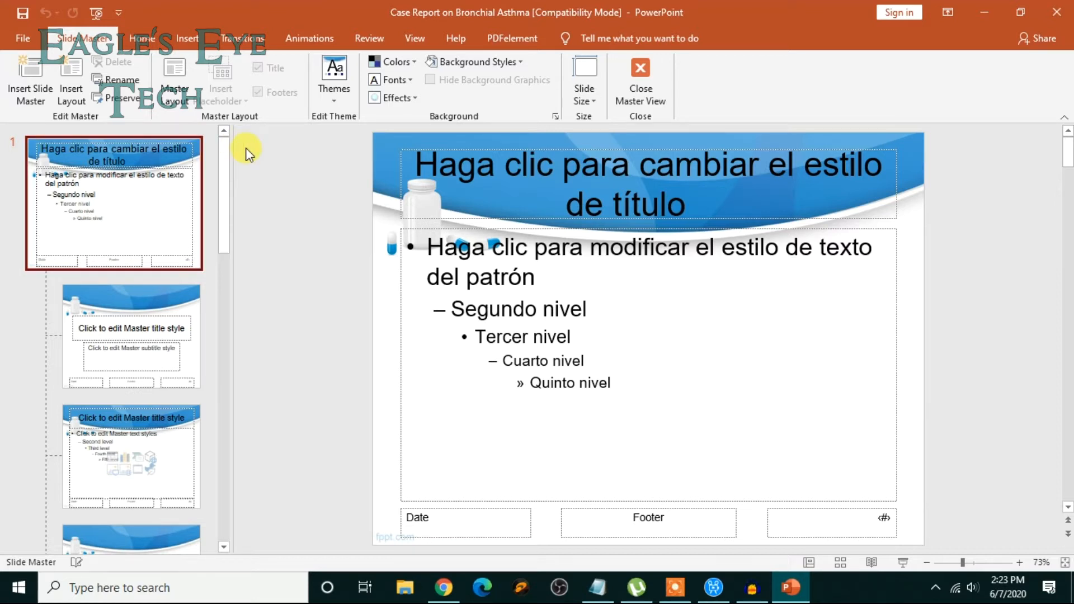
pyautogui.moveTo(274, 7)
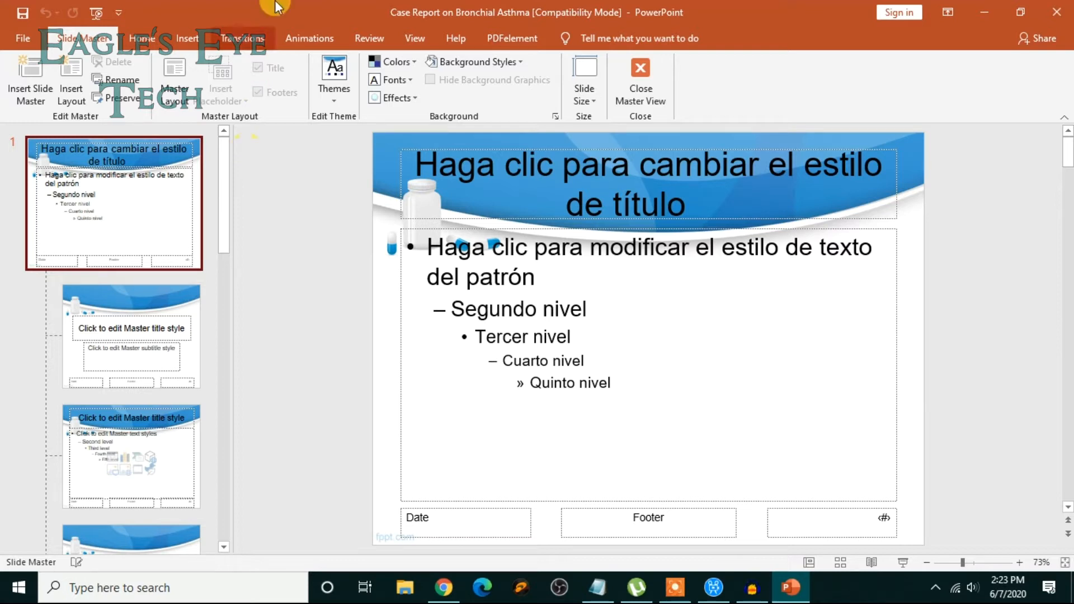
# Show the Shapes gallery from the Insert ribbon over the master slide.
pyautogui.click(185, 38)
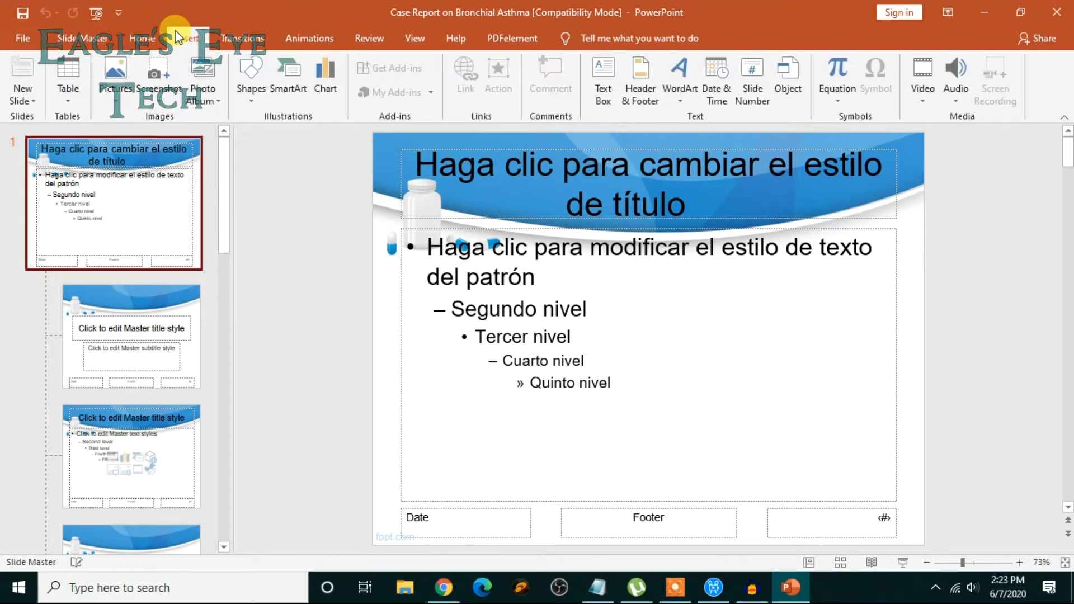
pyautogui.moveTo(645, 53)
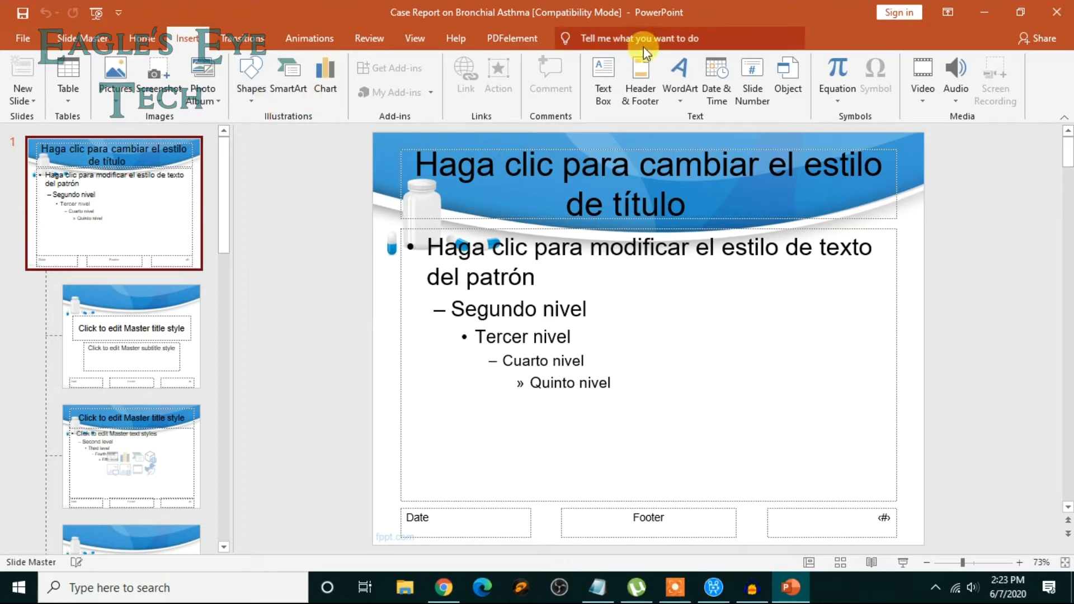
pyautogui.moveTo(265, 115)
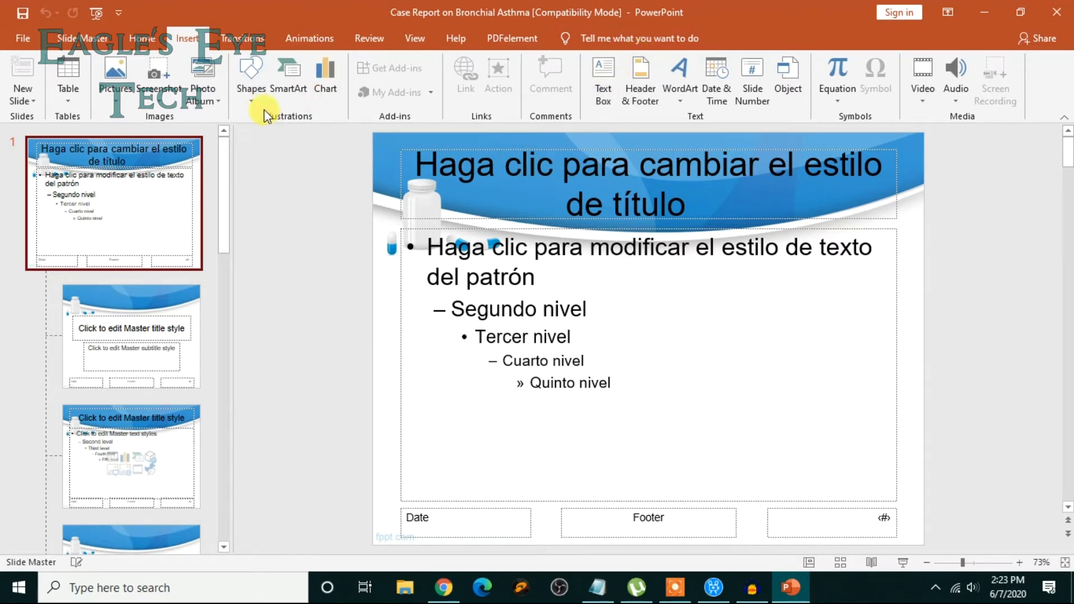
pyautogui.moveTo(278, 171)
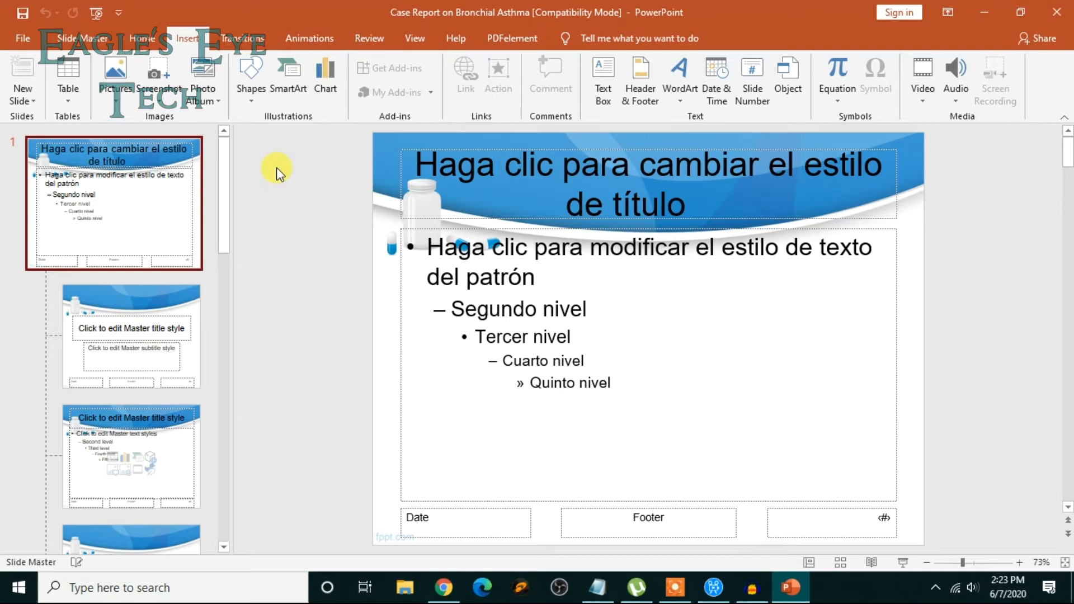
pyautogui.moveTo(898, 12)
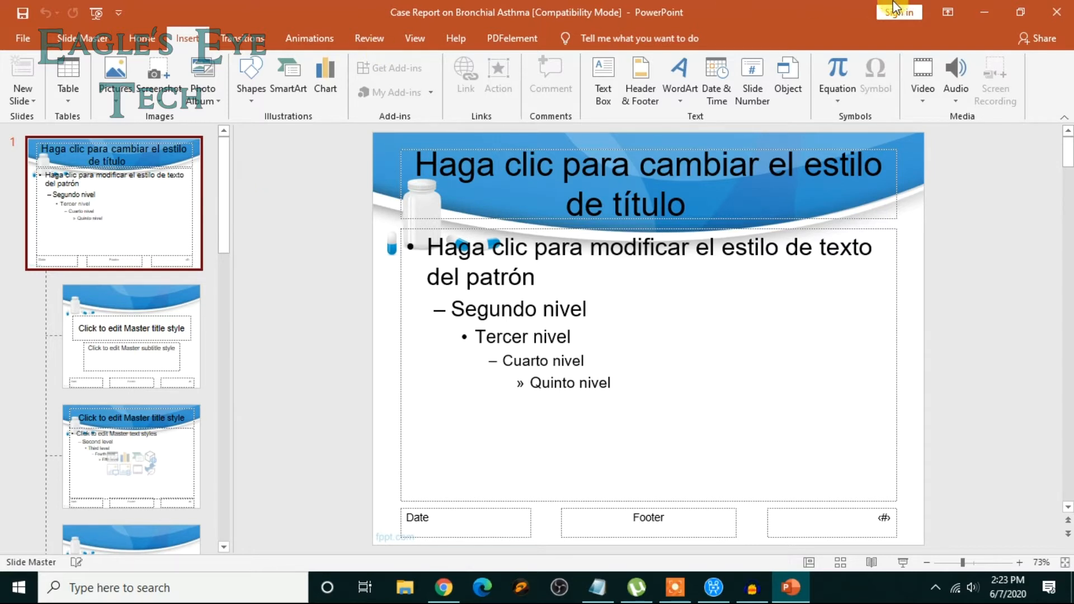
pyautogui.moveTo(385, 241)
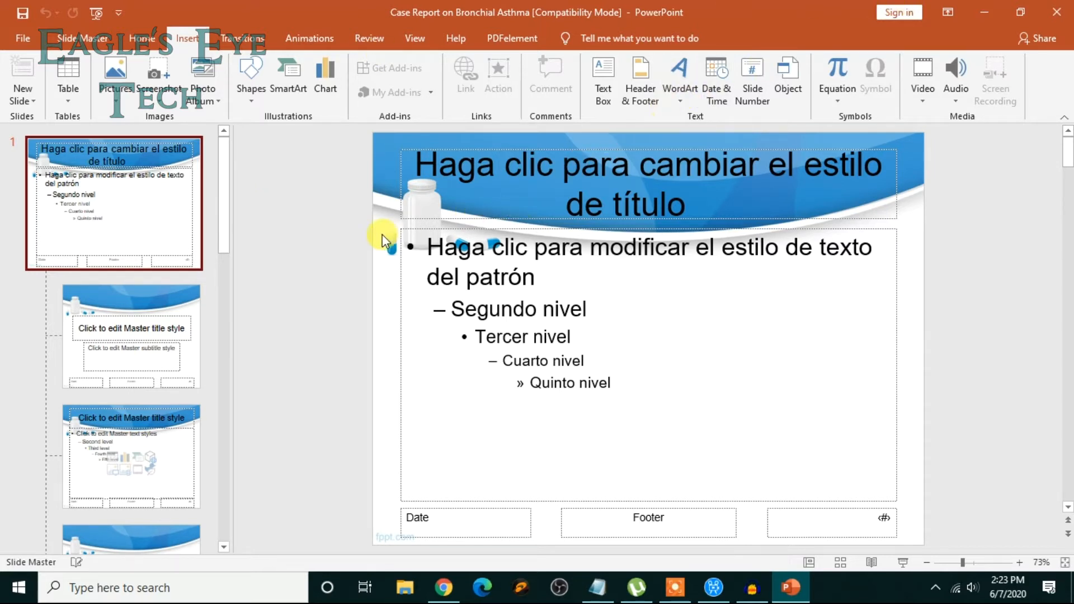
pyautogui.moveTo(312, 250)
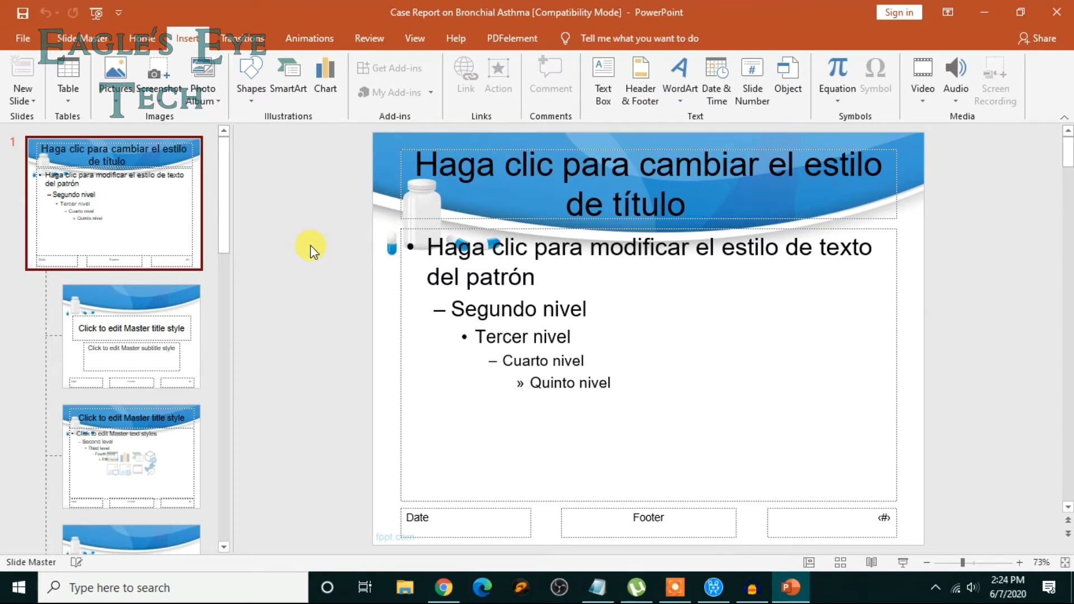
pyautogui.moveTo(242, 109)
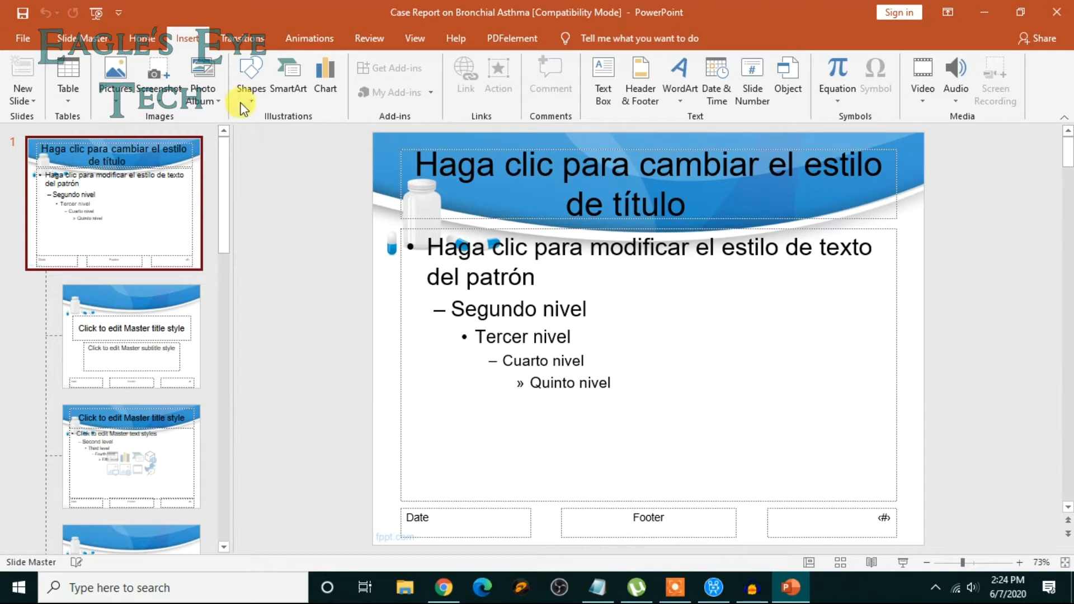
pyautogui.click(250, 78)
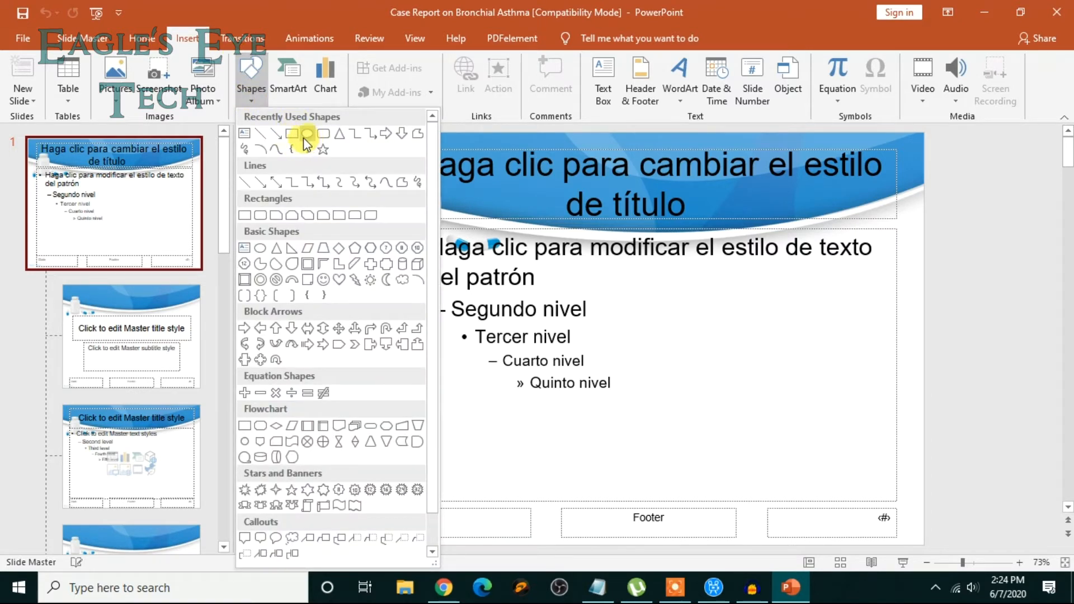
pyautogui.moveTo(309, 134)
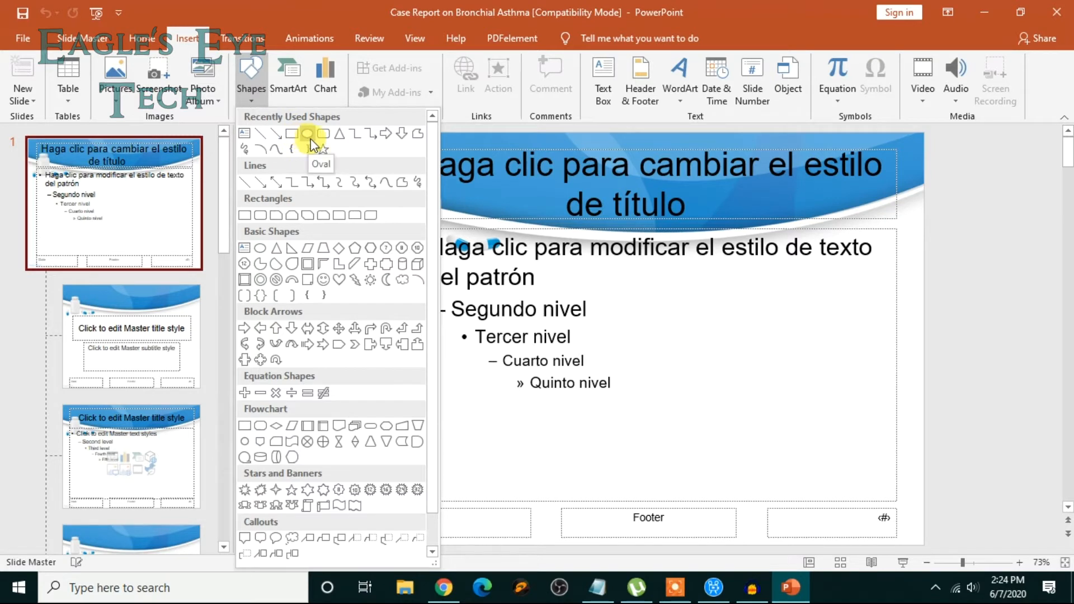
pyautogui.moveTo(291, 133)
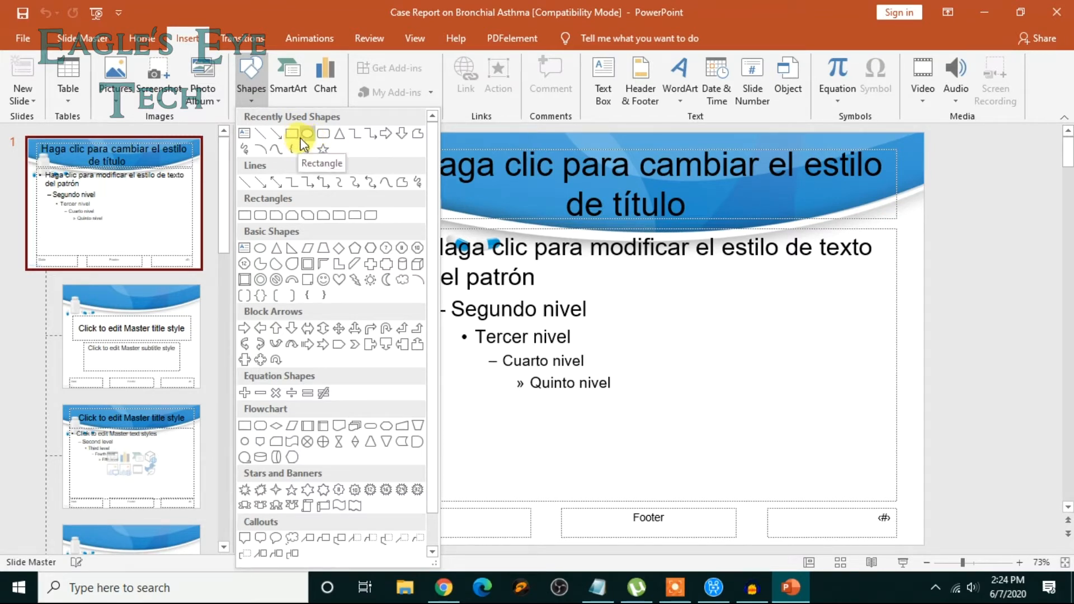
pyautogui.moveTo(300, 143)
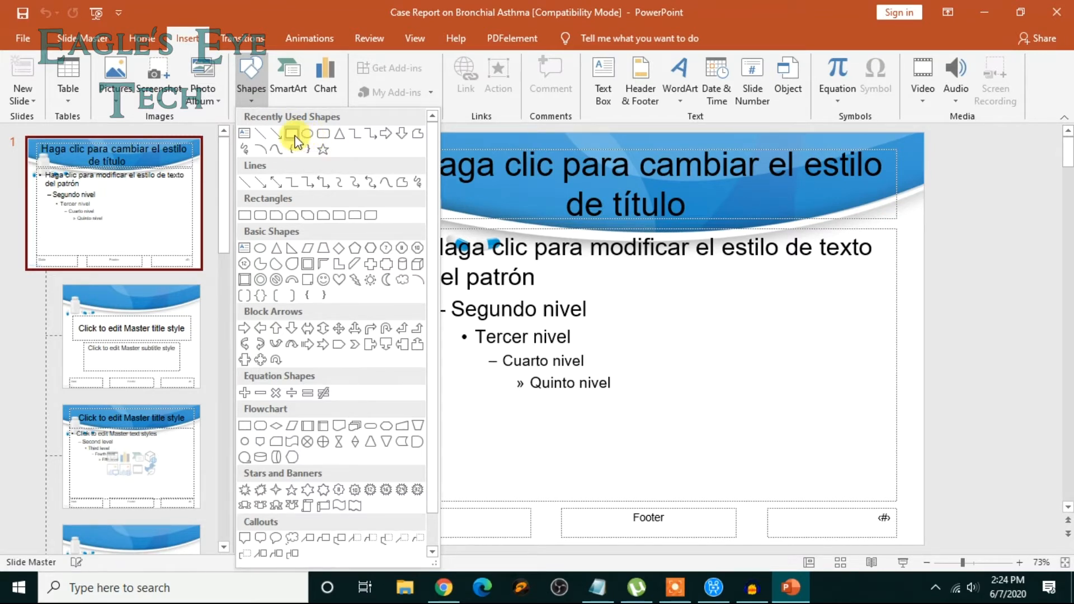
# Draw a light blue rectangle on the master and bring up its Format Shape fill settings.
pyautogui.click(294, 134)
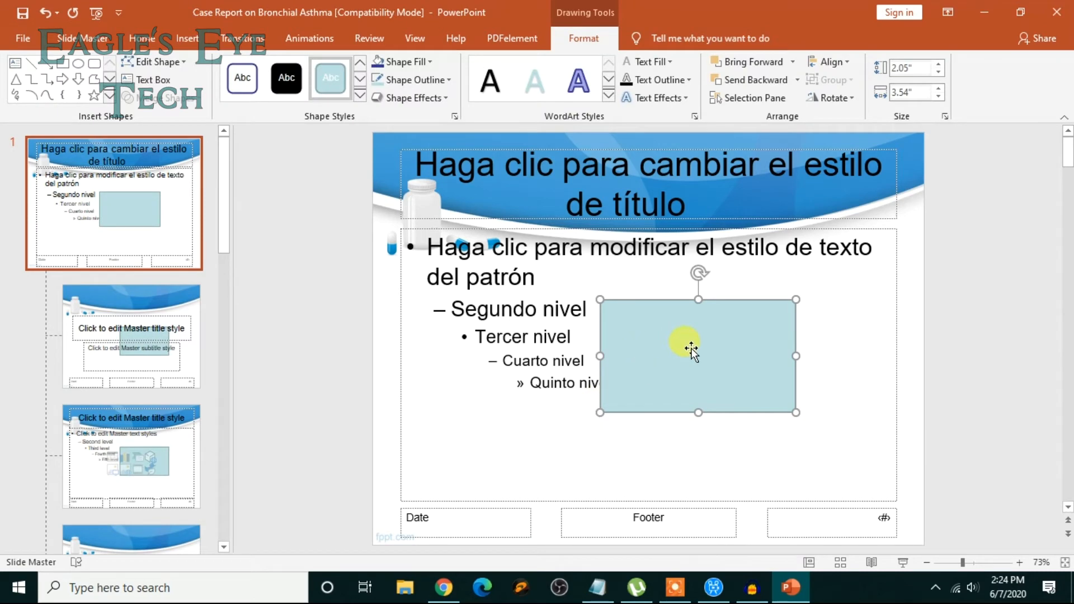
pyautogui.rightClick(689, 349)
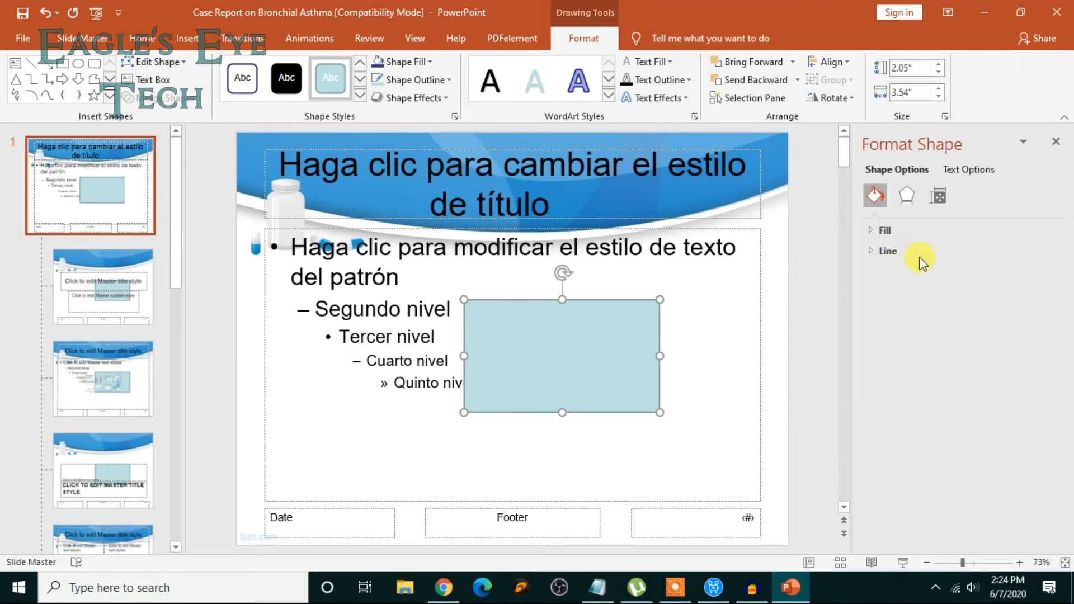
pyautogui.click(886, 231)
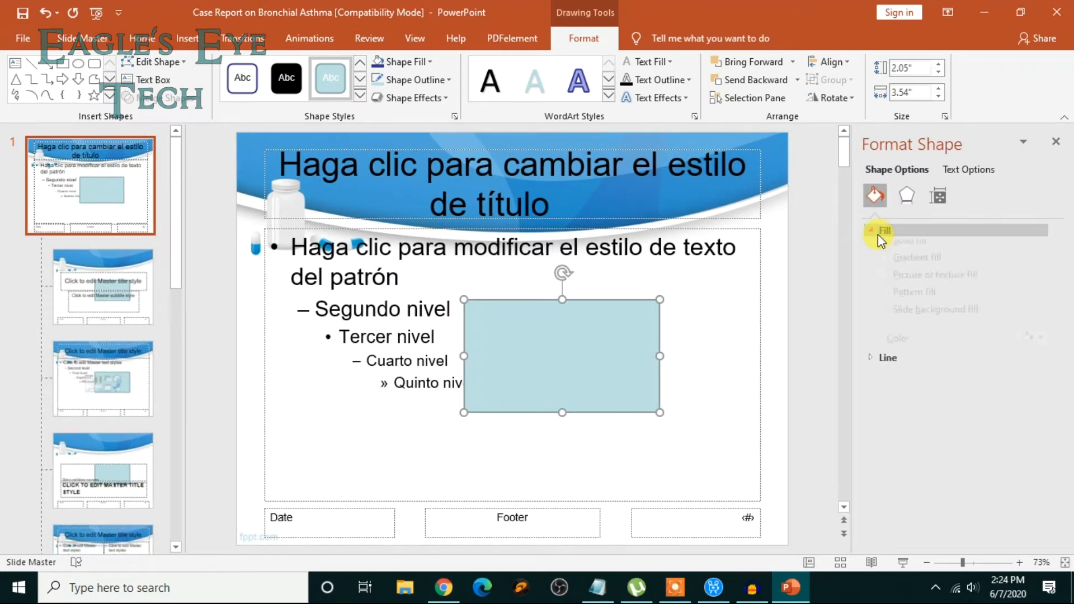
# Switch the rectangle's fill from solid light blue to 'Picture or texture fill'.
pyautogui.click(884, 230)
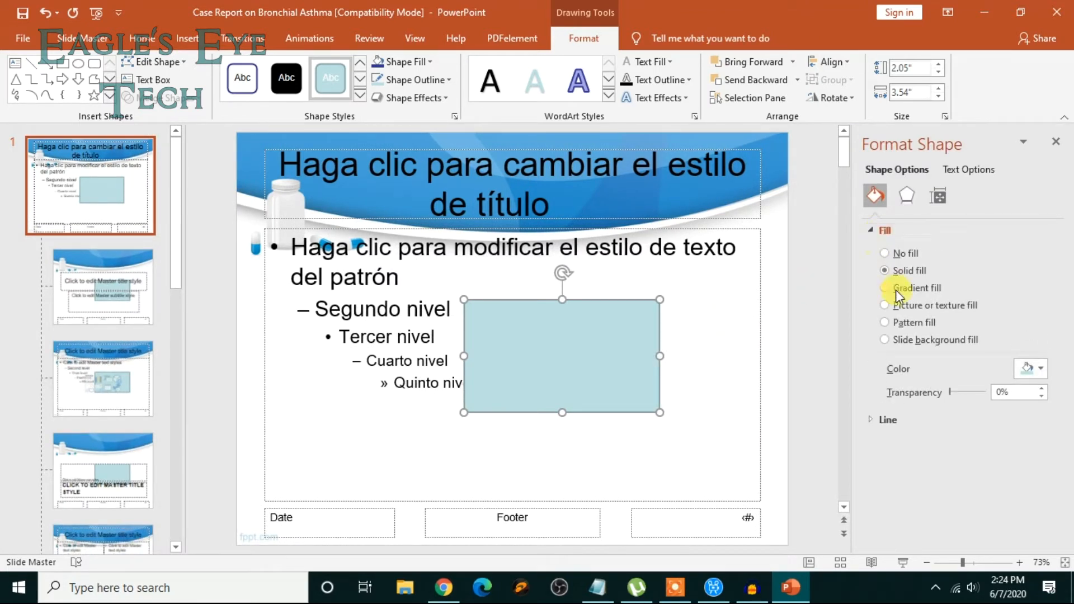
pyautogui.moveTo(888, 314)
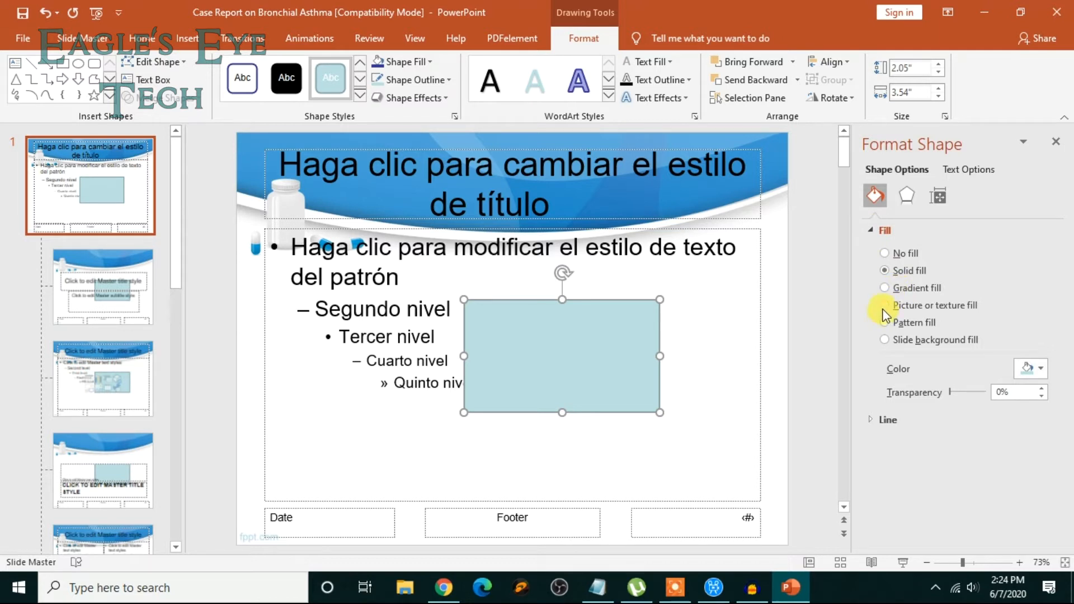
pyautogui.click(884, 305)
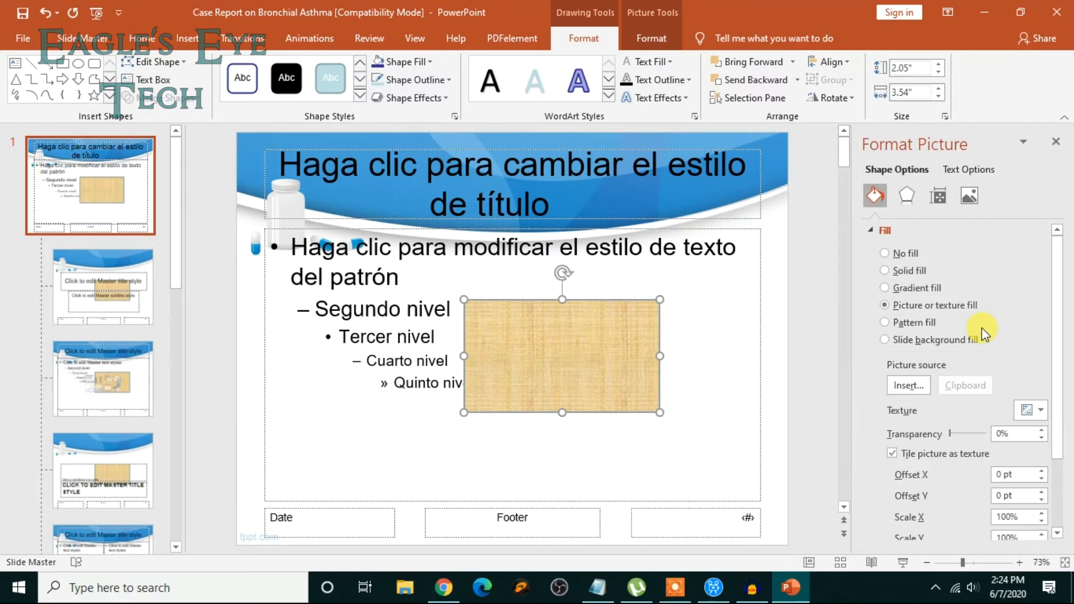
pyautogui.moveTo(965, 336)
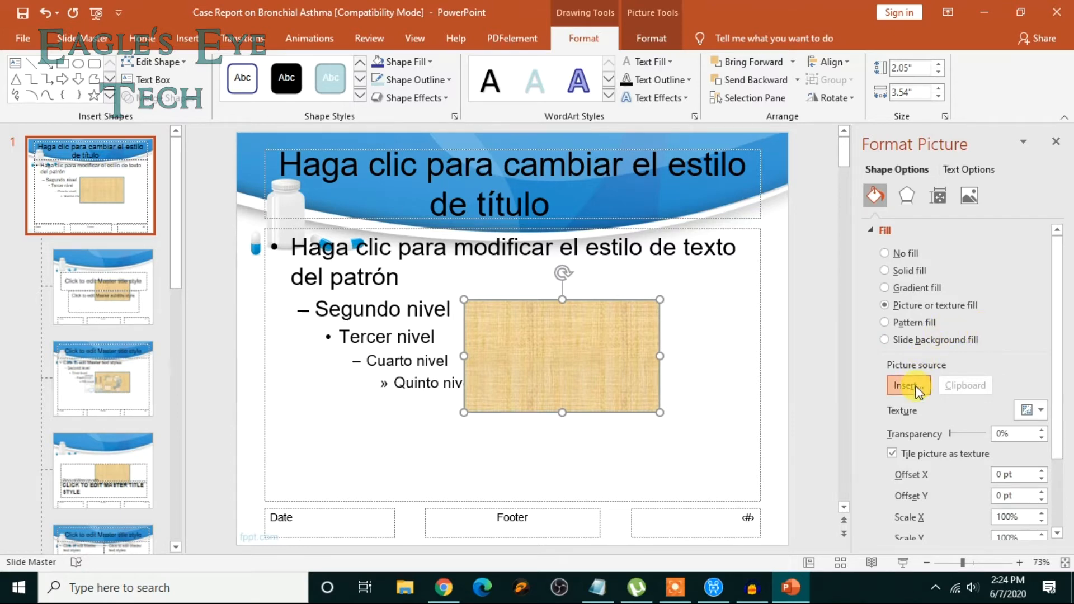
# Fill the rectangle with the eagle head picture browsed from the Pictures folder.
pyautogui.click(909, 385)
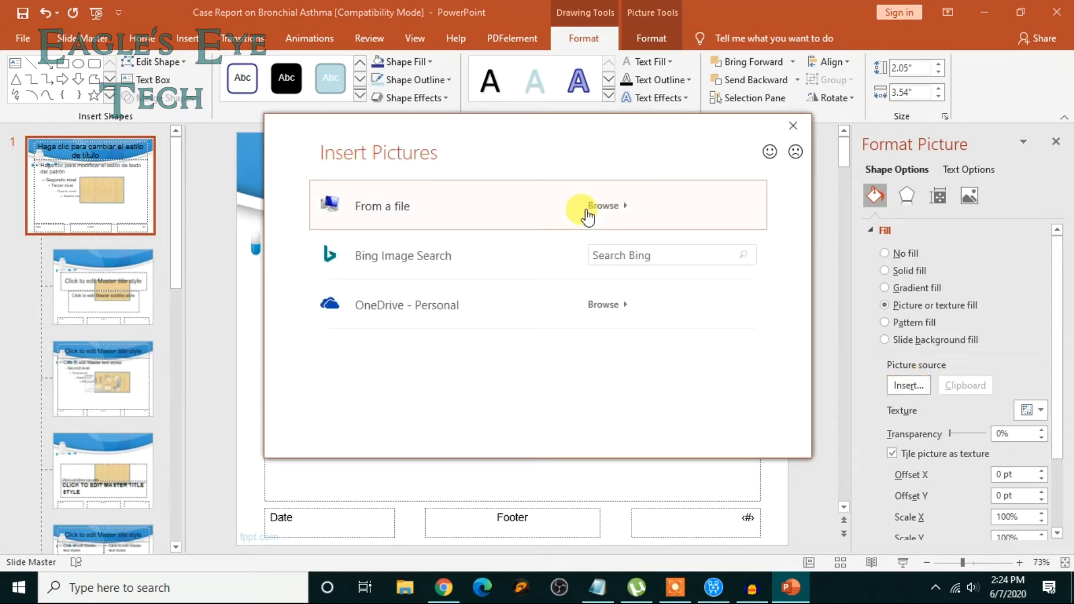
pyautogui.moveTo(565, 211)
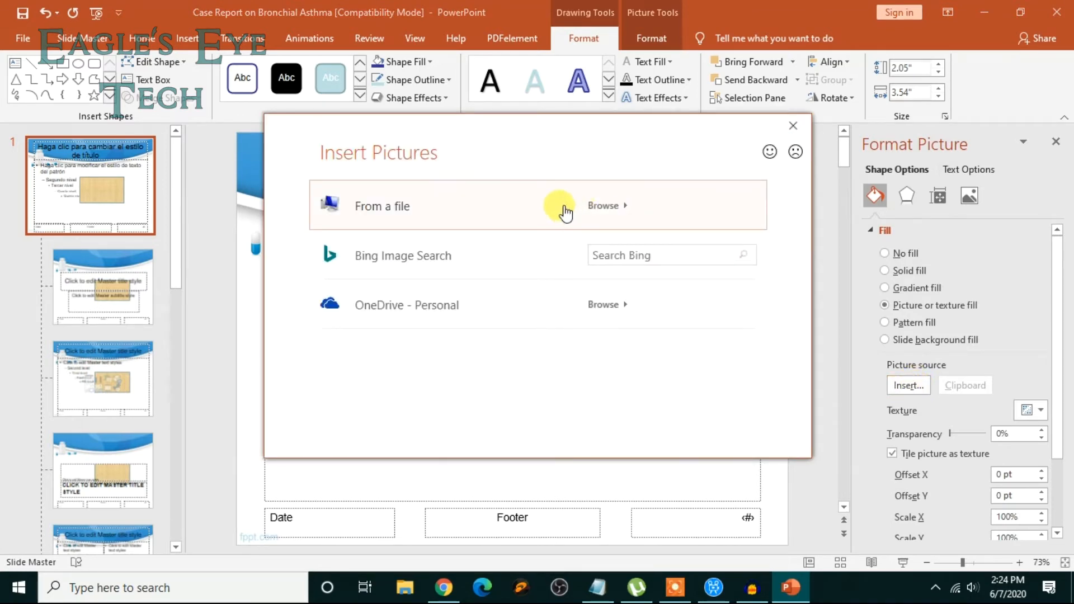
pyautogui.click(605, 206)
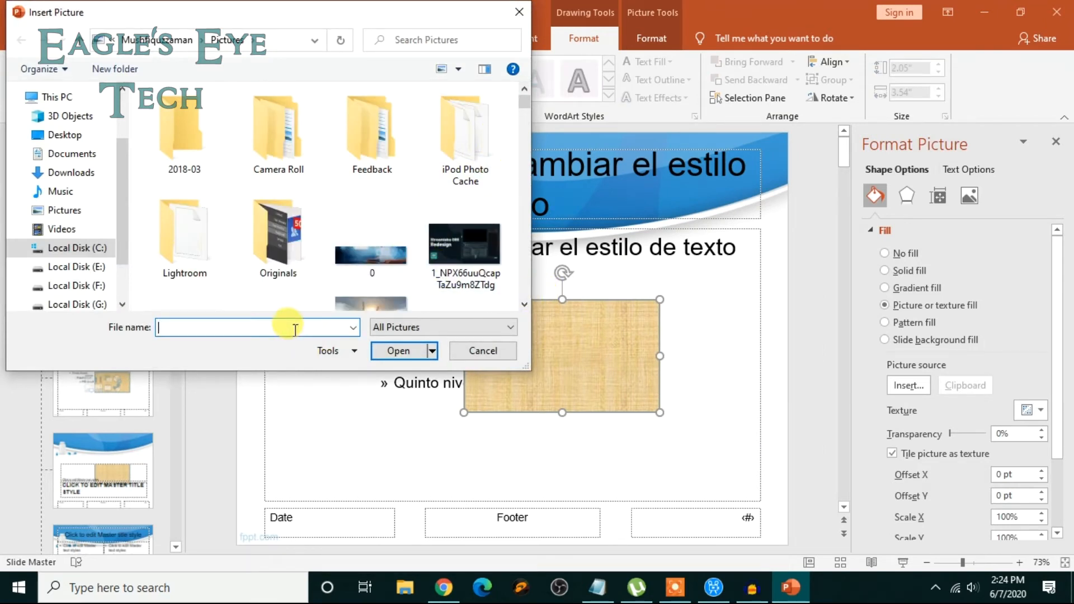
pyautogui.write('eag')
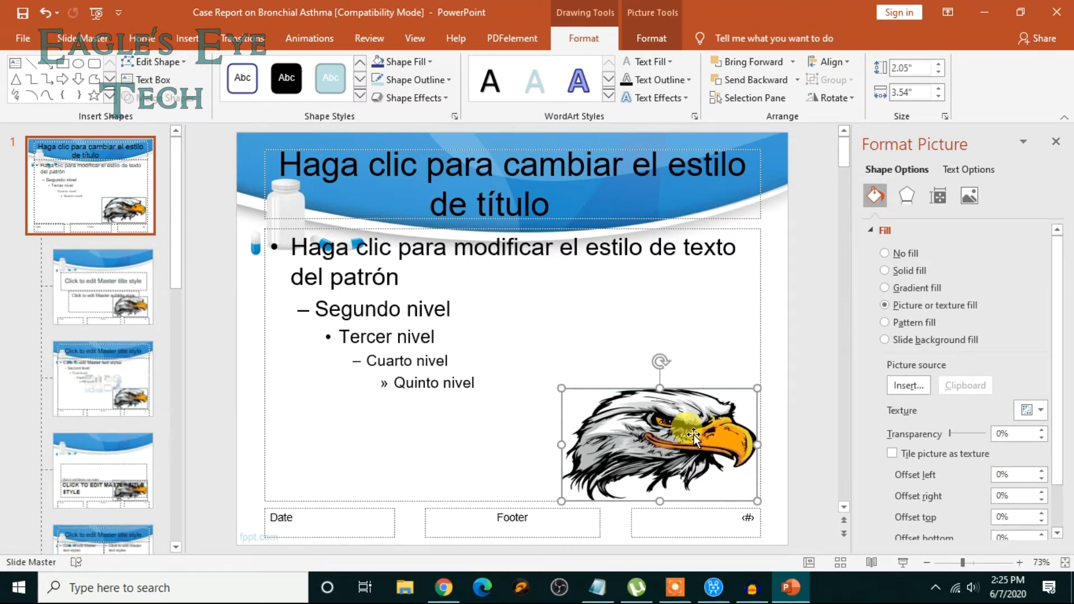
pyautogui.moveTo(952, 438)
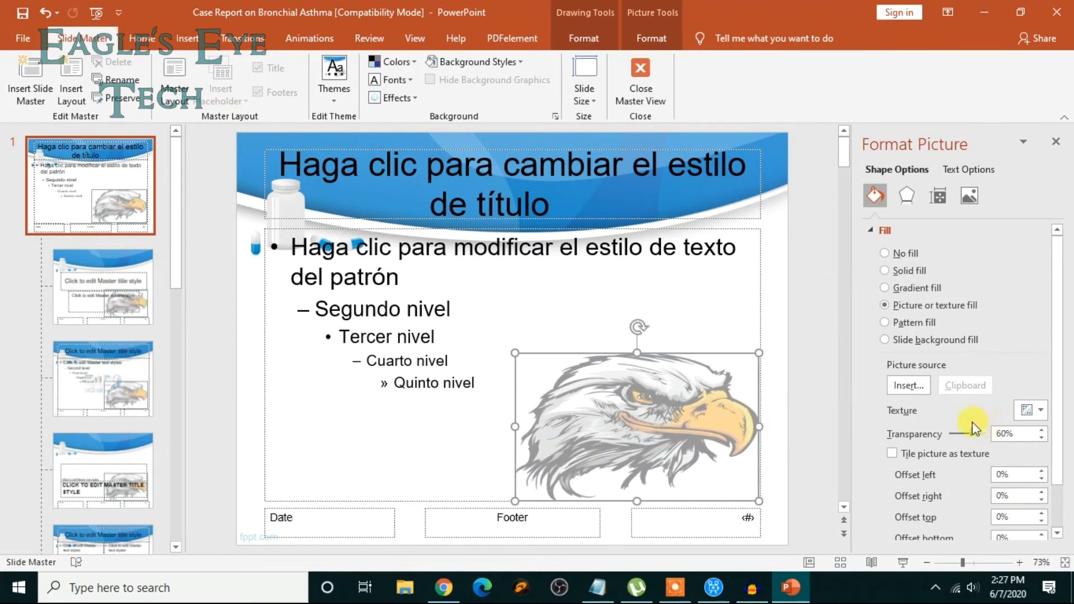
pyautogui.moveTo(926, 386)
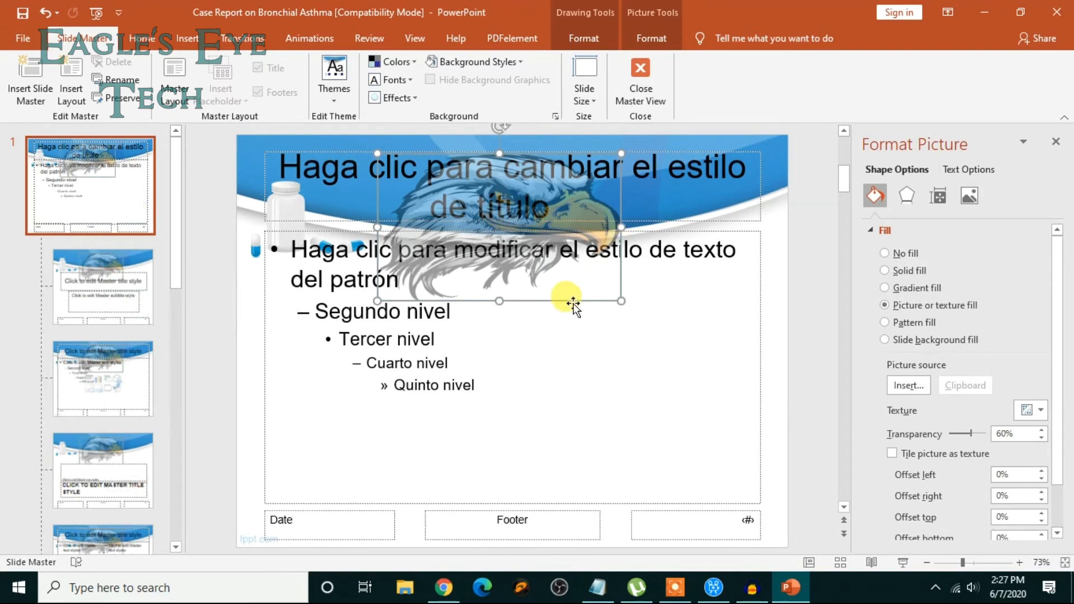
pyautogui.moveTo(713, 362)
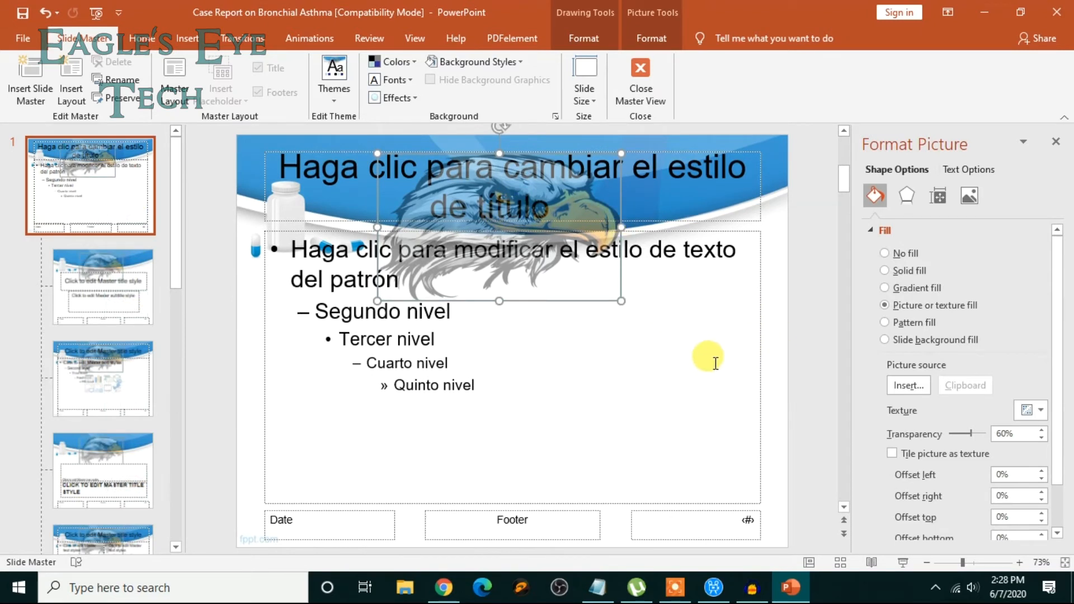
pyautogui.moveTo(743, 414)
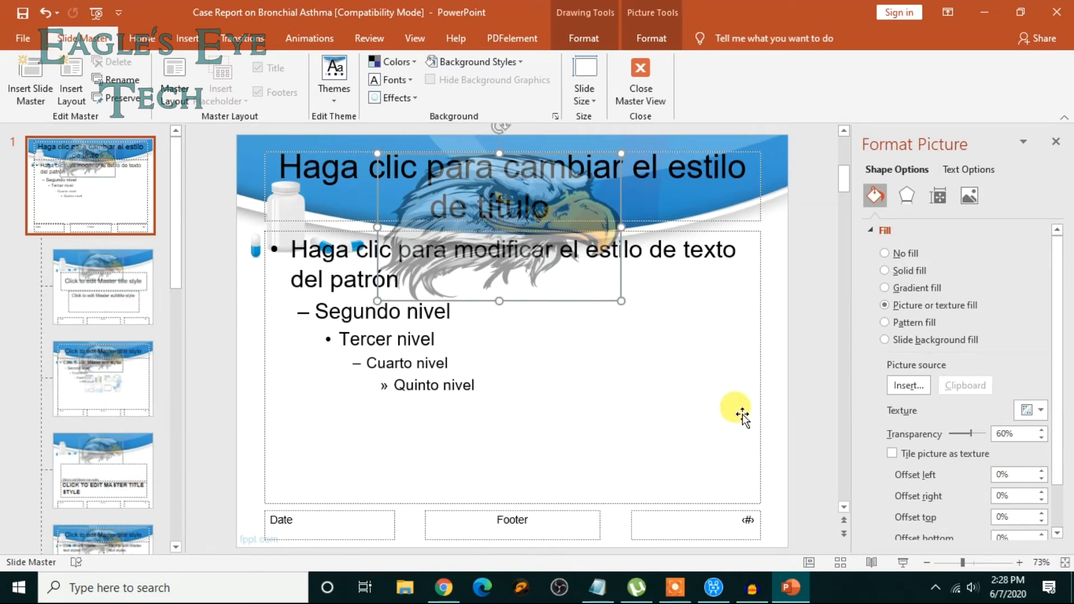
pyautogui.moveTo(500, 329)
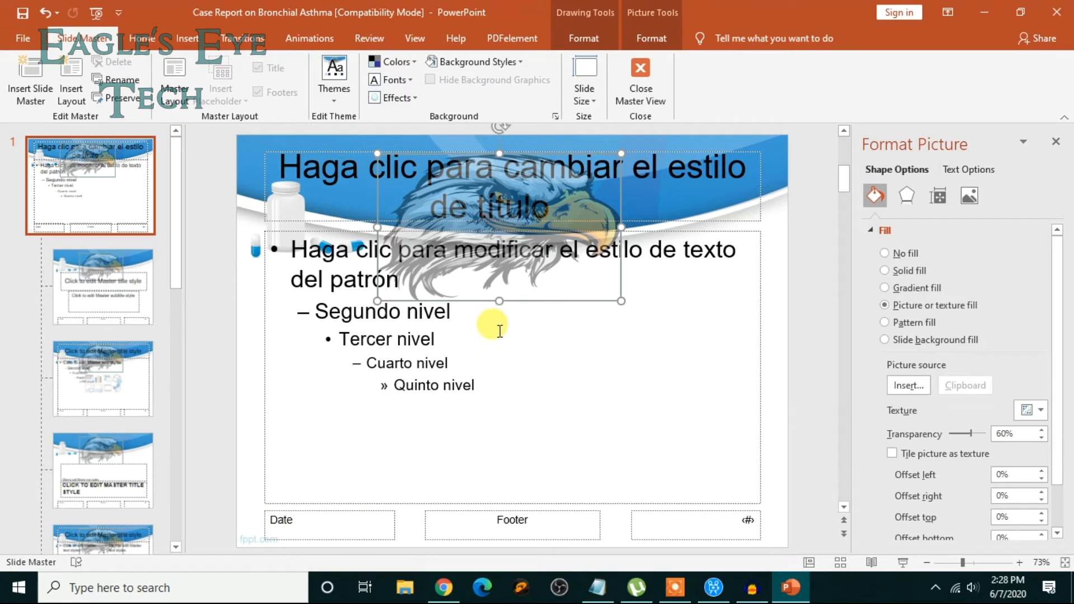
pyautogui.moveTo(504, 326)
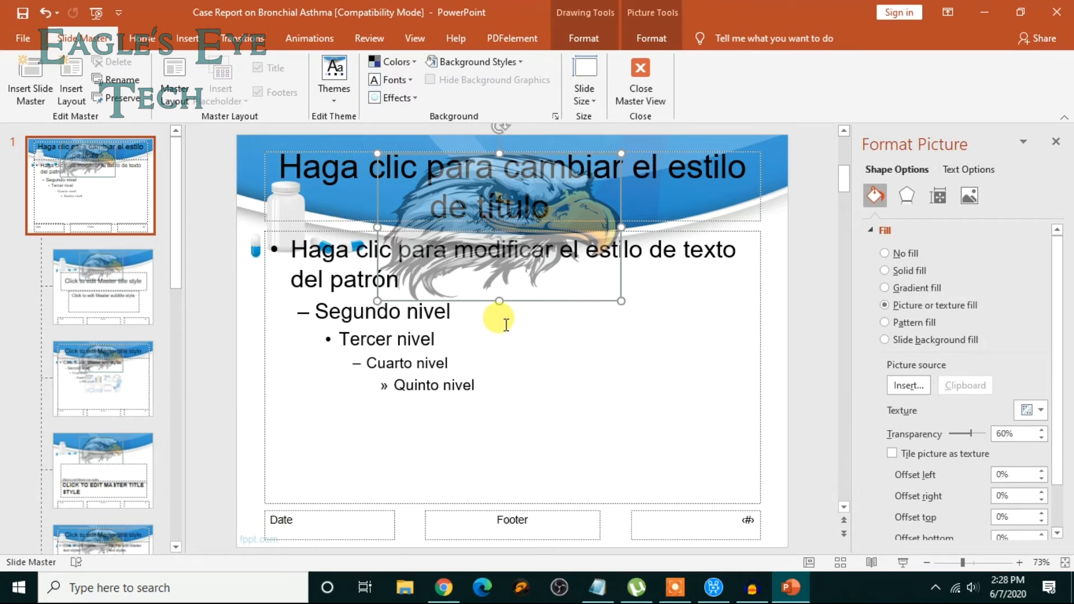
pyautogui.moveTo(508, 284)
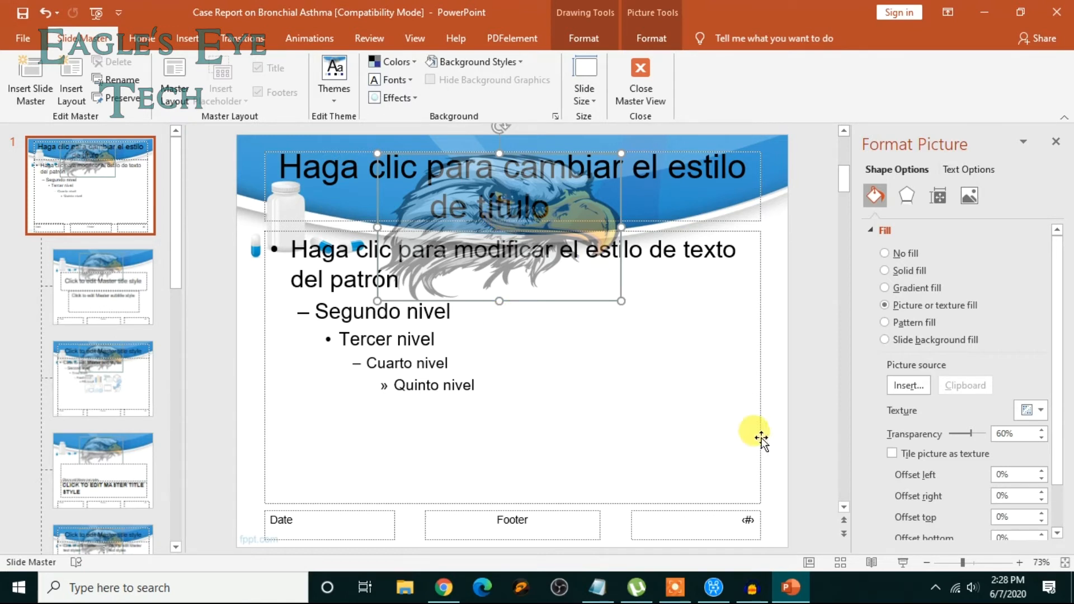
pyautogui.moveTo(964, 433)
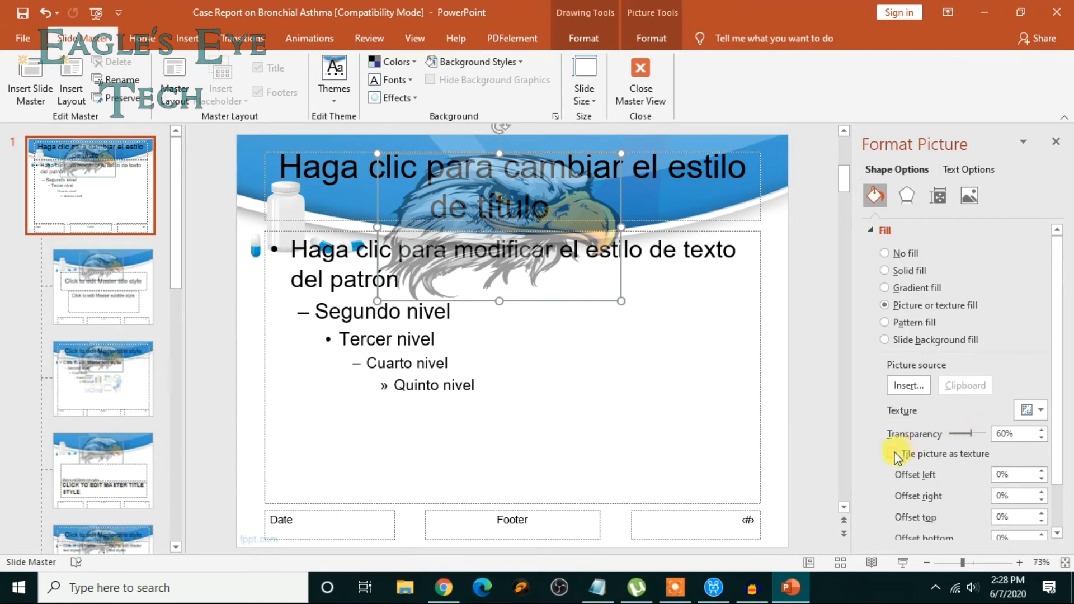
# Preview 'Tile picture as texture', then leave it off so the 60%-transparent eagle shows once.
pyautogui.click(896, 455)
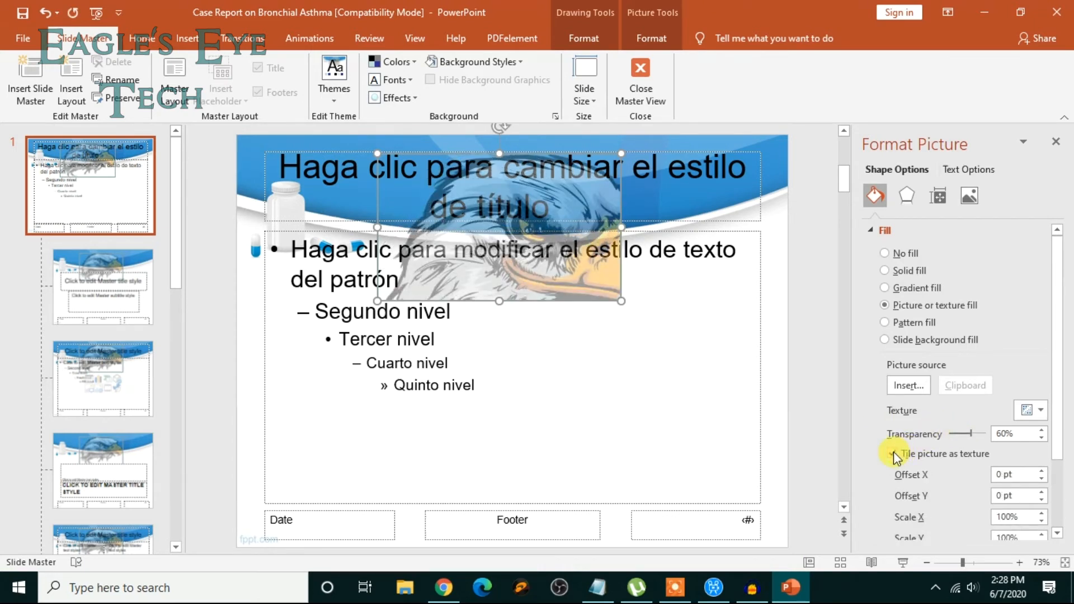
pyautogui.click(893, 453)
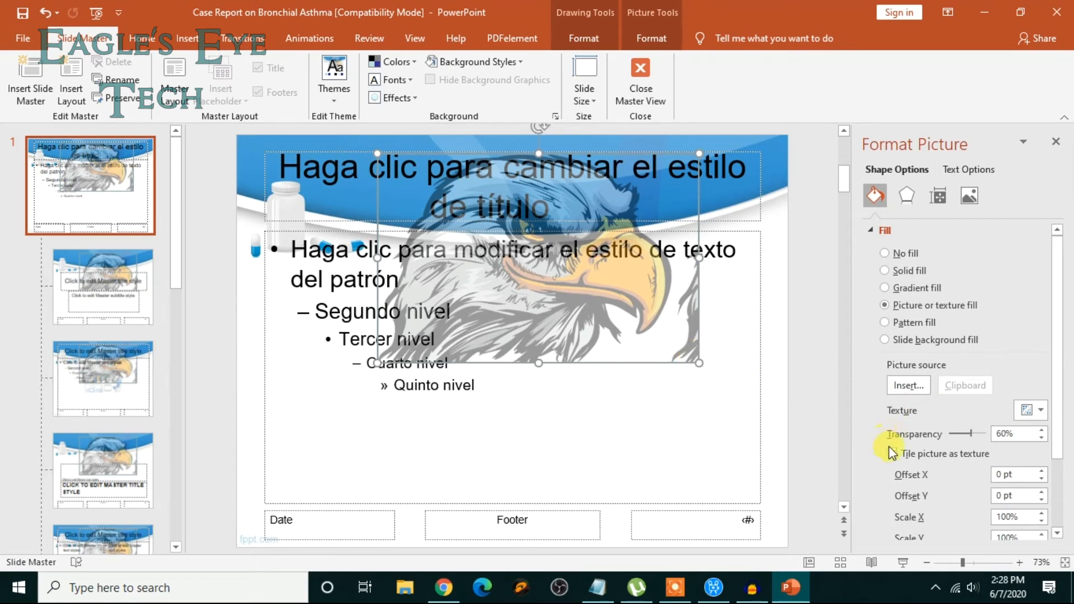
pyautogui.click(893, 453)
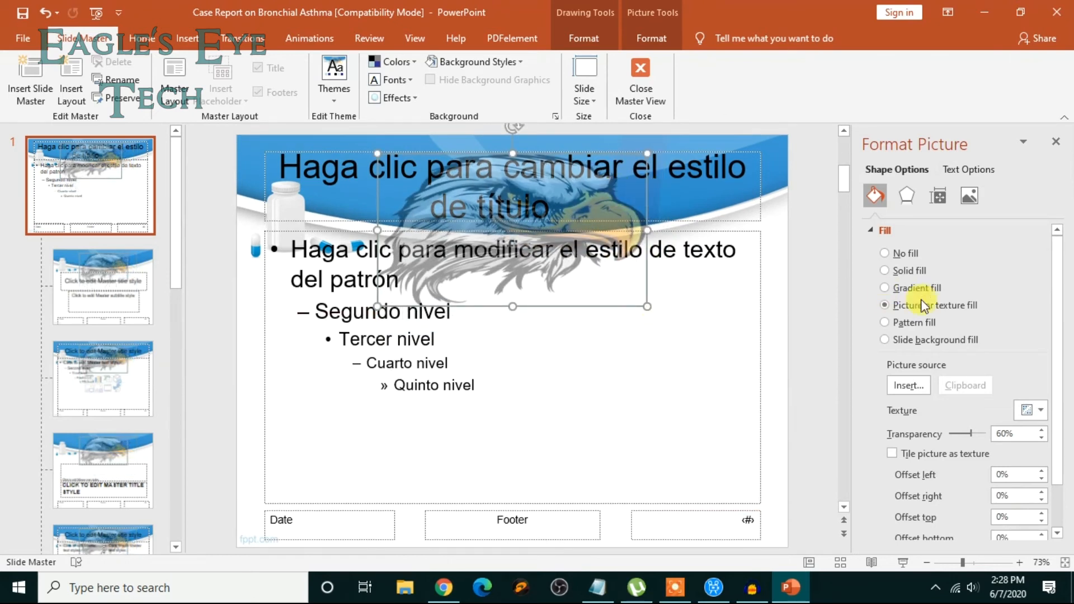
pyautogui.moveTo(1038, 267)
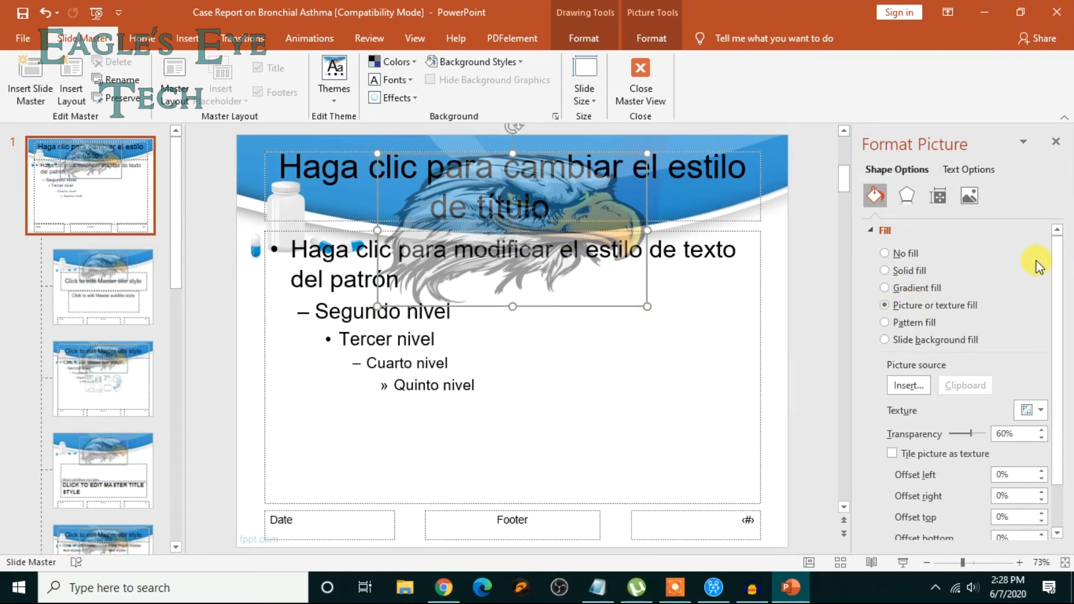
pyautogui.scroll(-3)
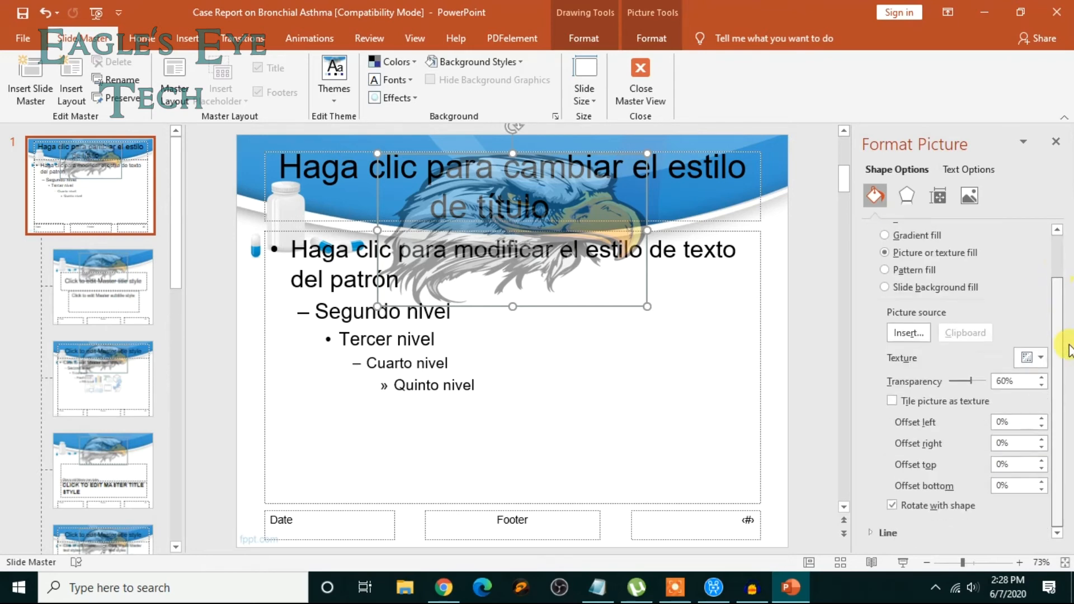
pyautogui.scroll(3)
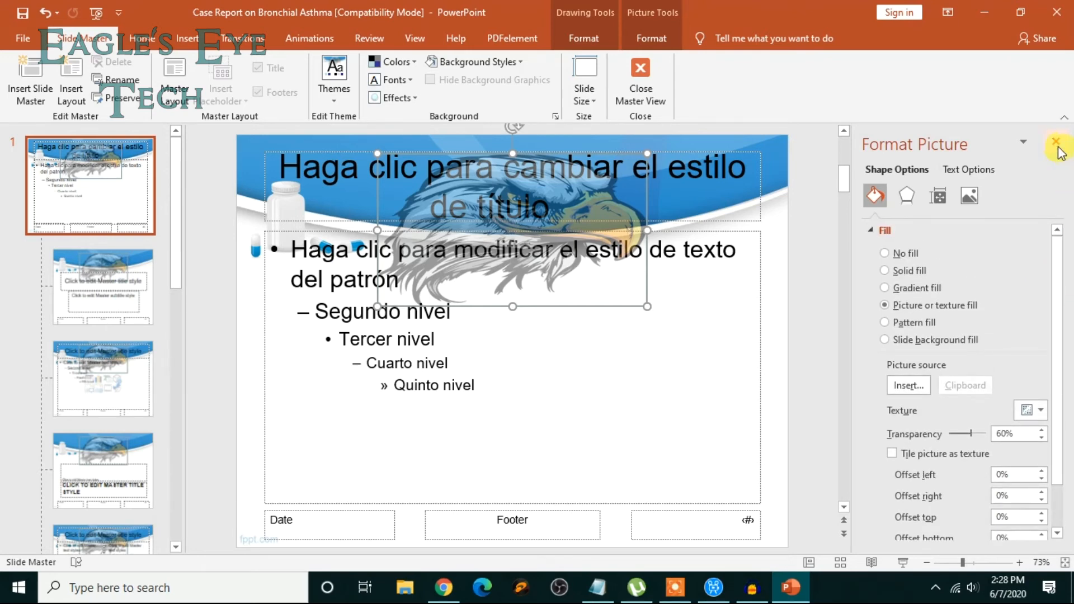
# Close the pane and Master View, then check the faded eagle on slide 10 'Types'.
pyautogui.click(1057, 143)
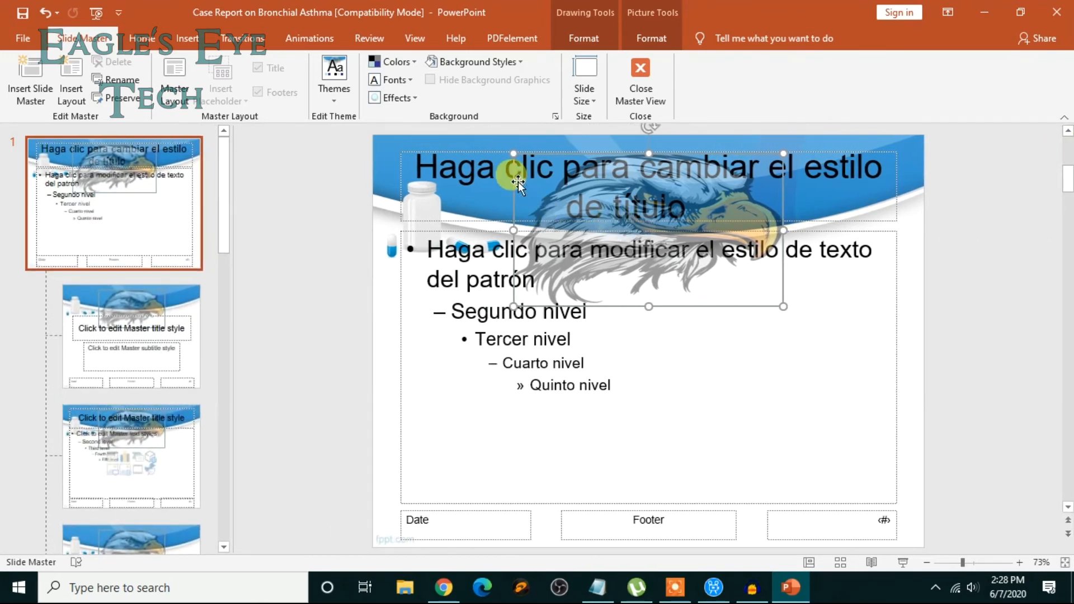
pyautogui.moveTo(282, 91)
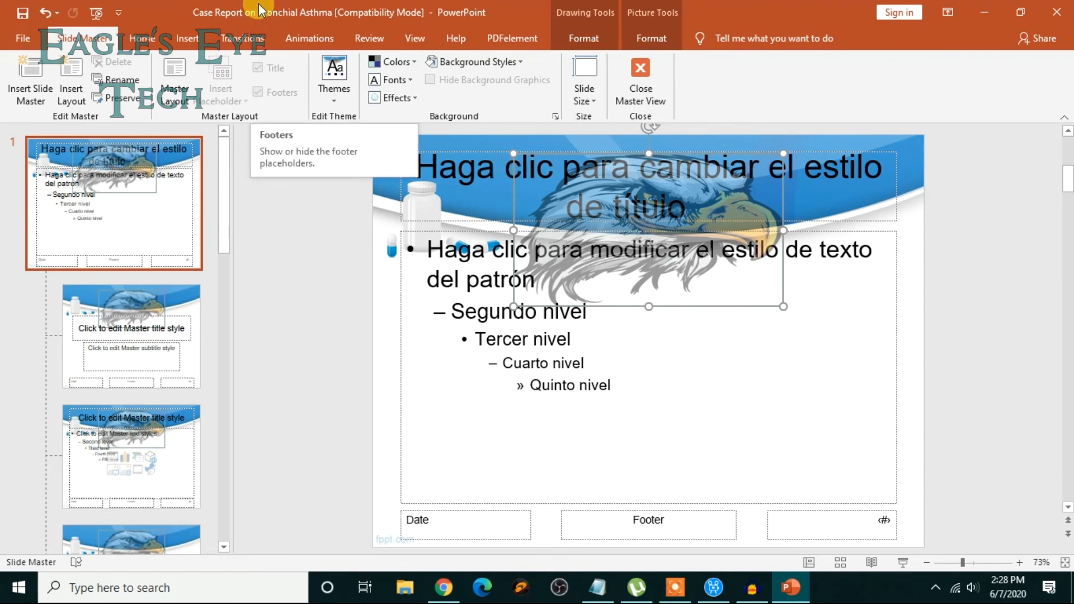
pyautogui.moveTo(640, 82)
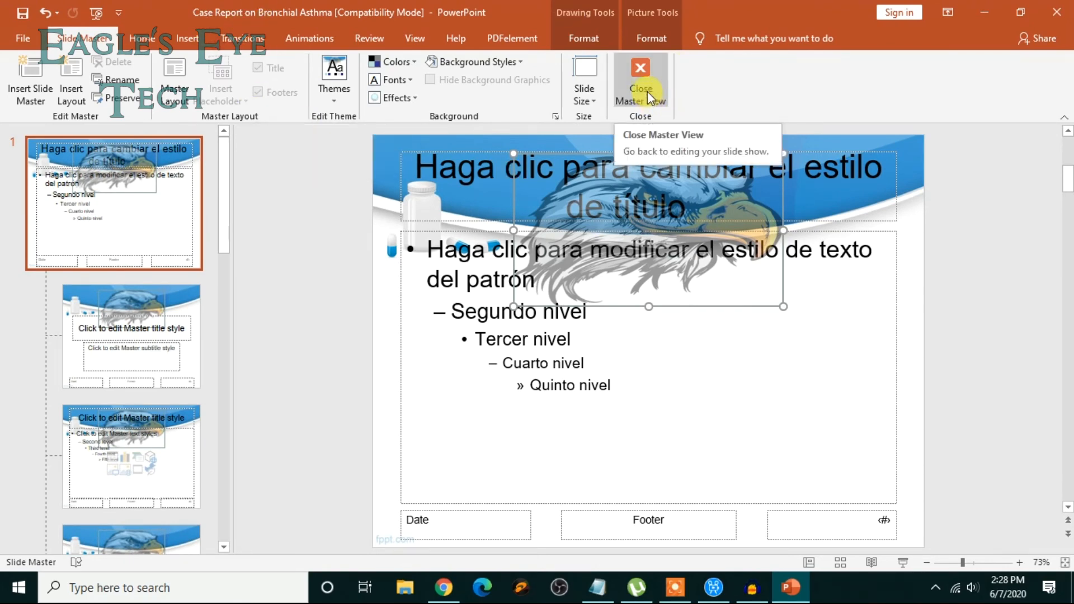
pyautogui.click(640, 82)
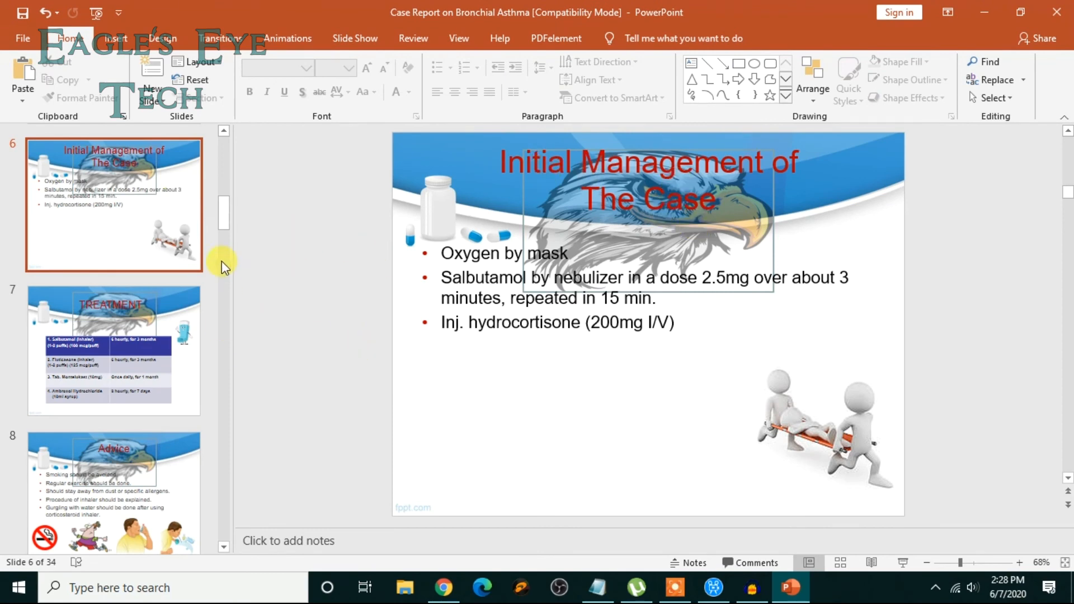
pyautogui.scroll(-3)
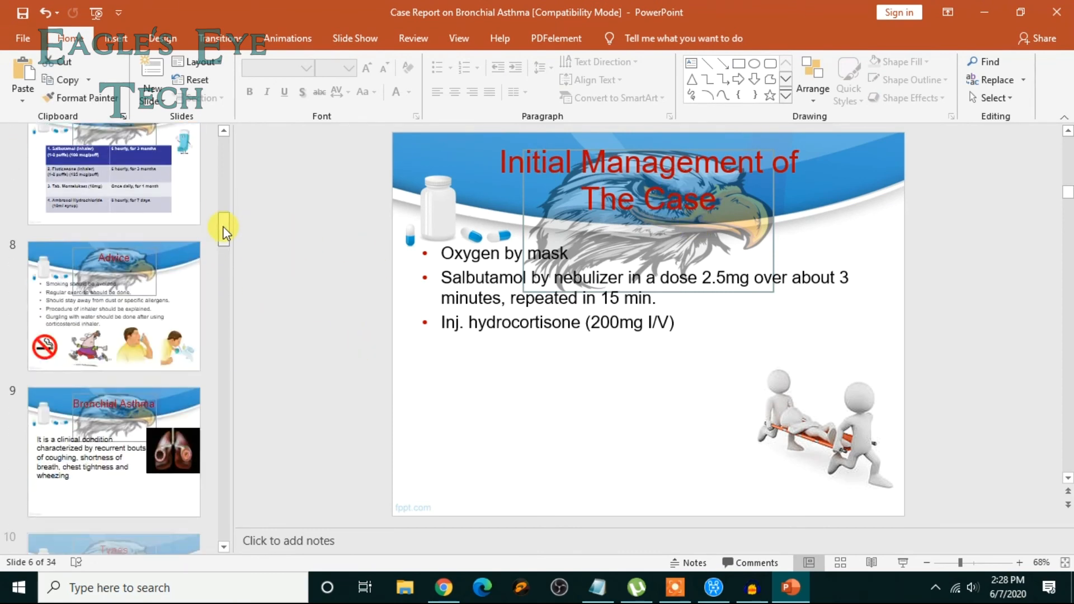
pyautogui.scroll(-3)
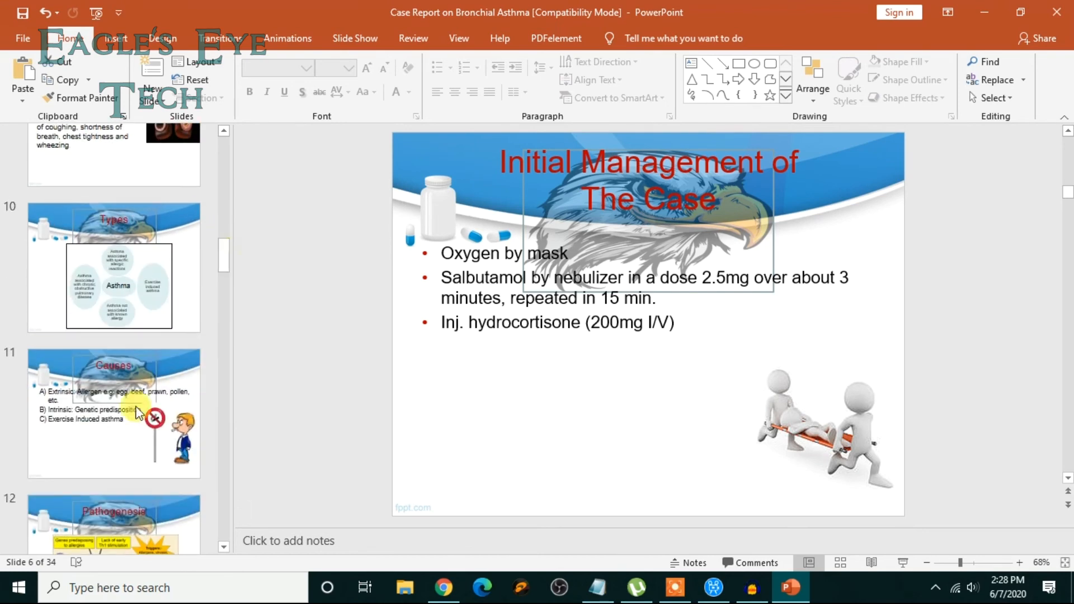
pyautogui.click(113, 268)
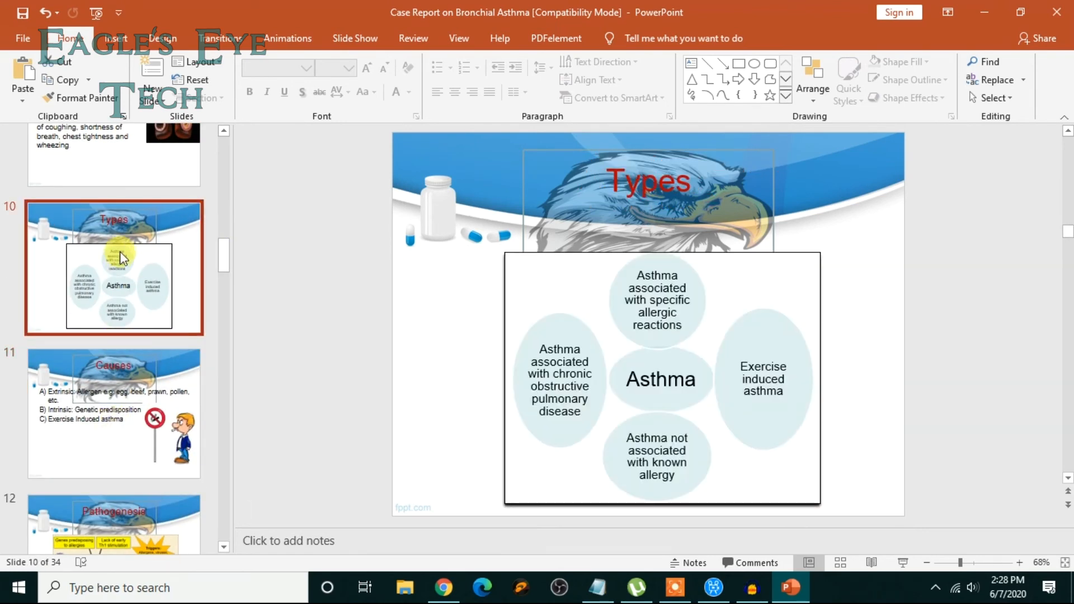